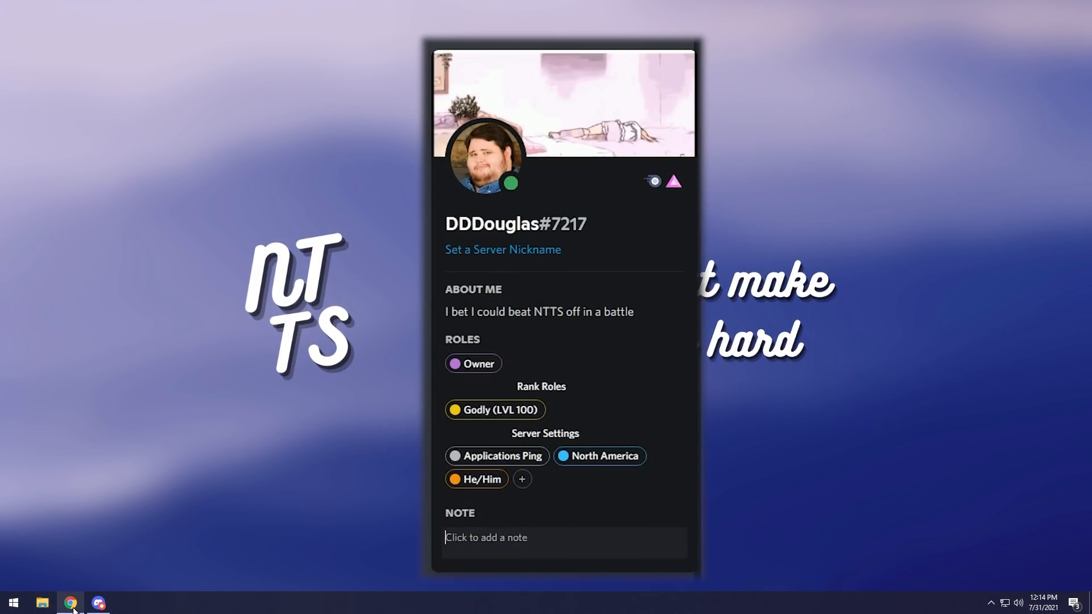
Step: Open the 'Discord Role Dividers' paste and select the space-padded ExampleRole line
left_click(69, 603)
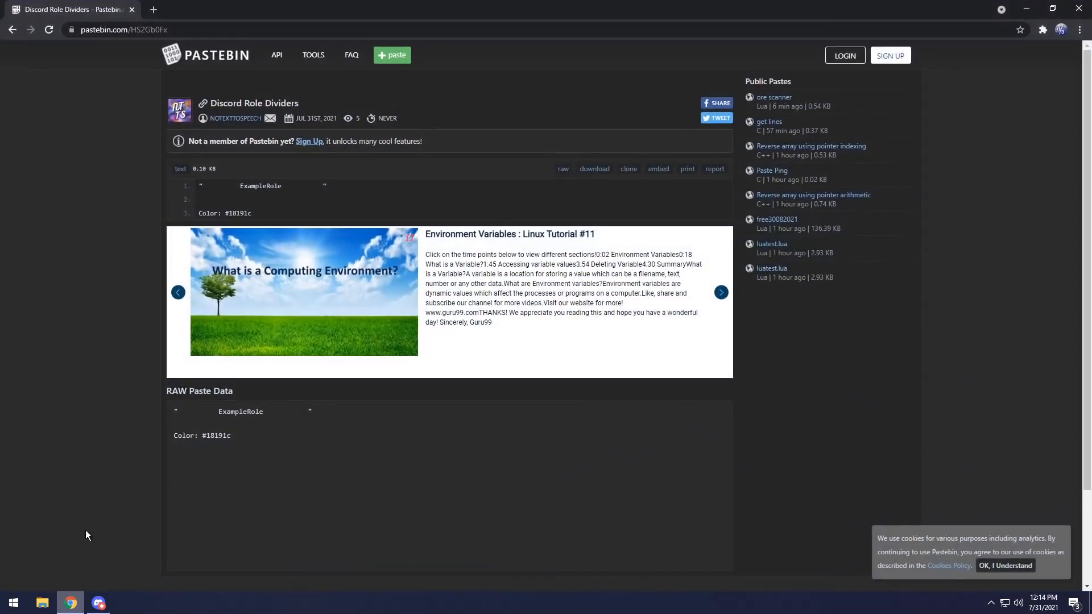
left_click(303, 292)
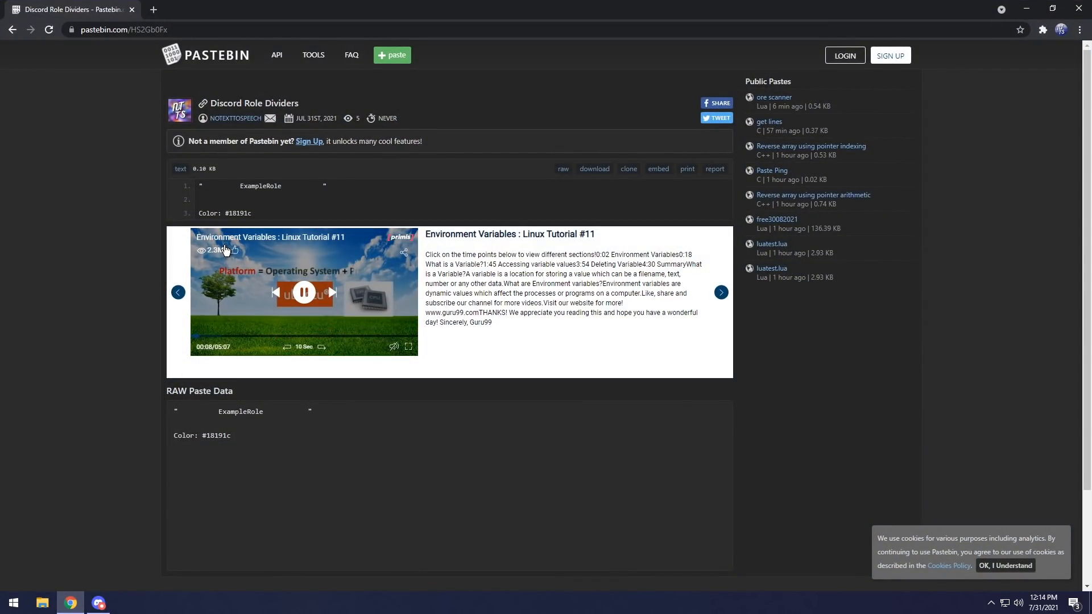
left_click(303, 292)
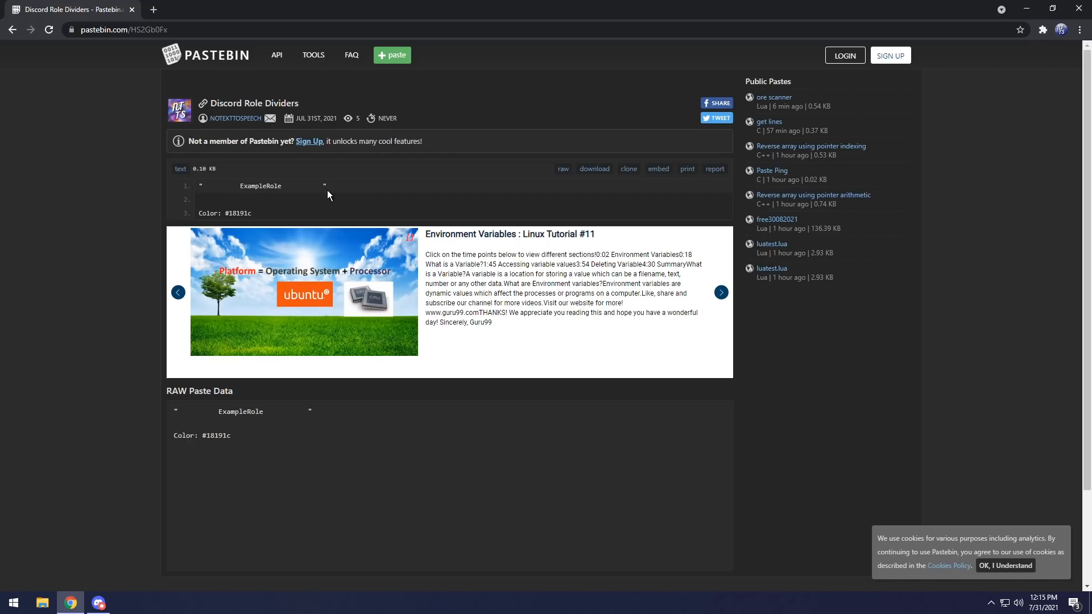
double_click(260, 186)
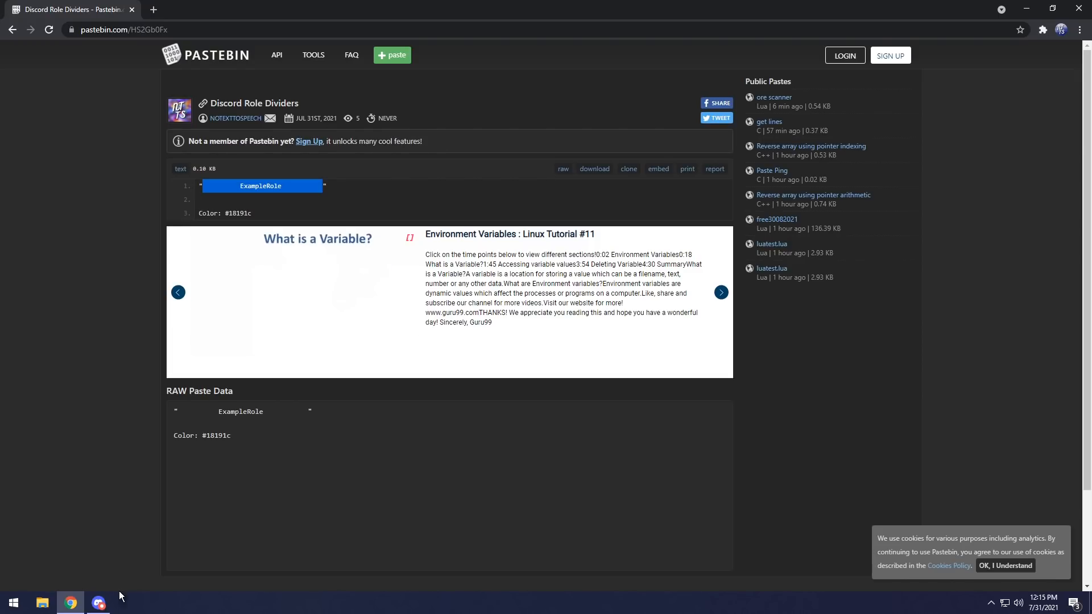
Step: Create a server role named with the padded ExampleRole text, then select #18191c in the paste
left_click(98, 602)
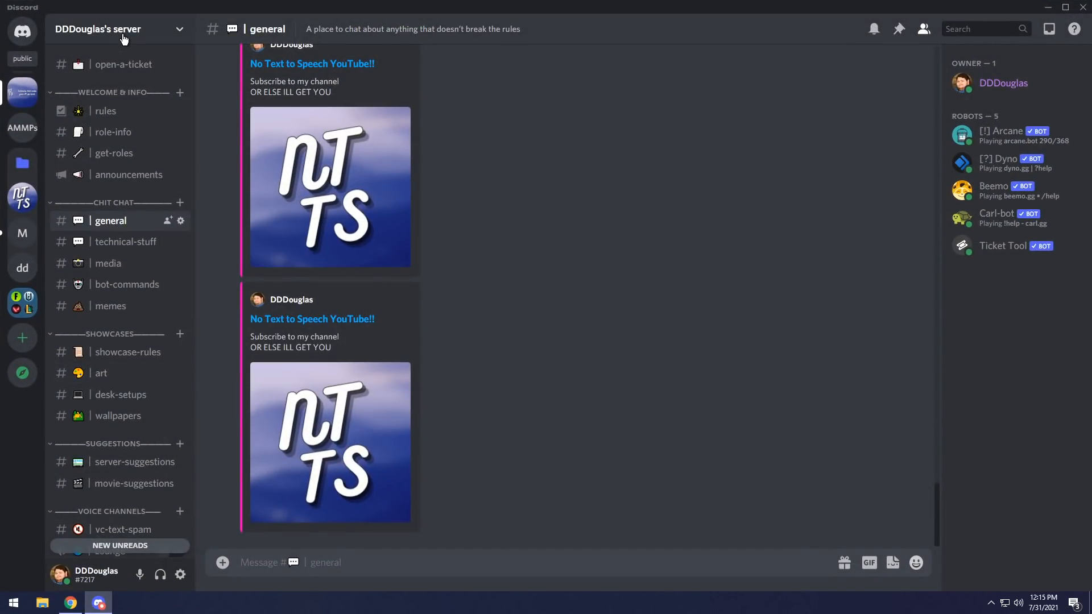
left_click(121, 28)
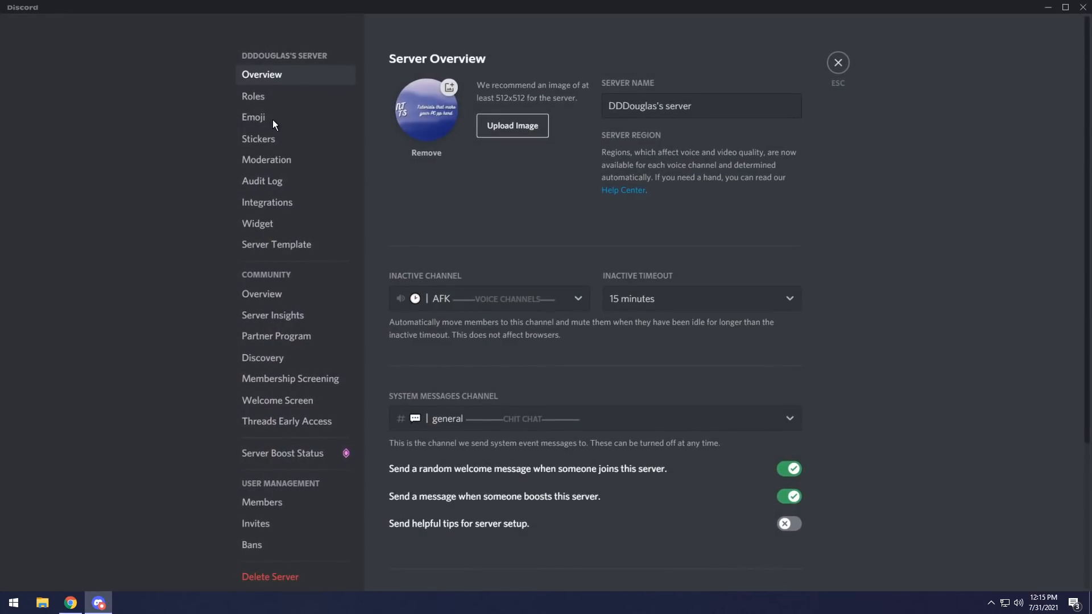
left_click(253, 96)
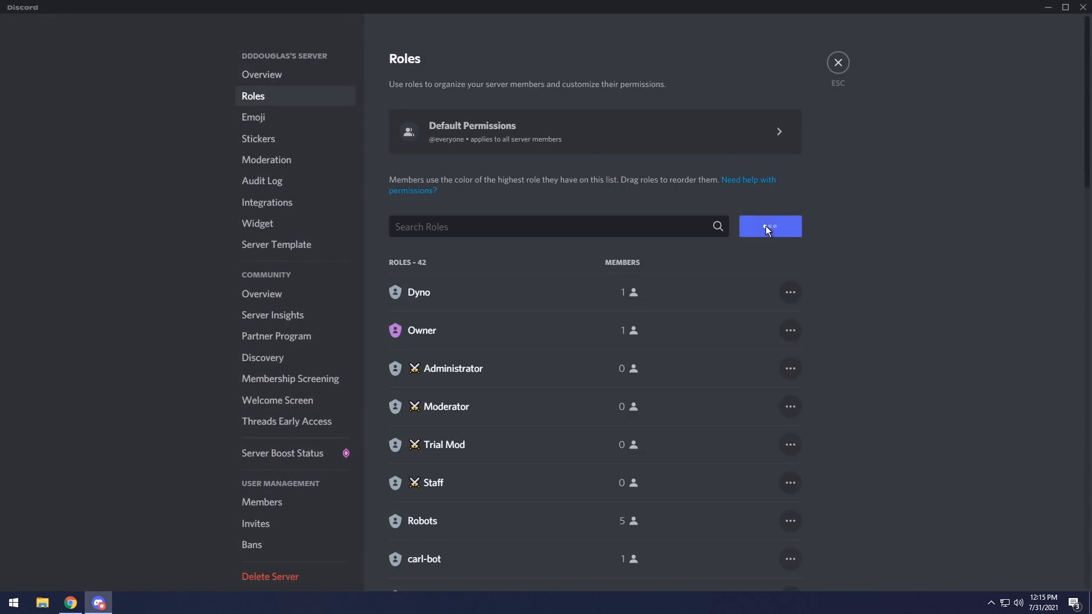
left_click(770, 226)
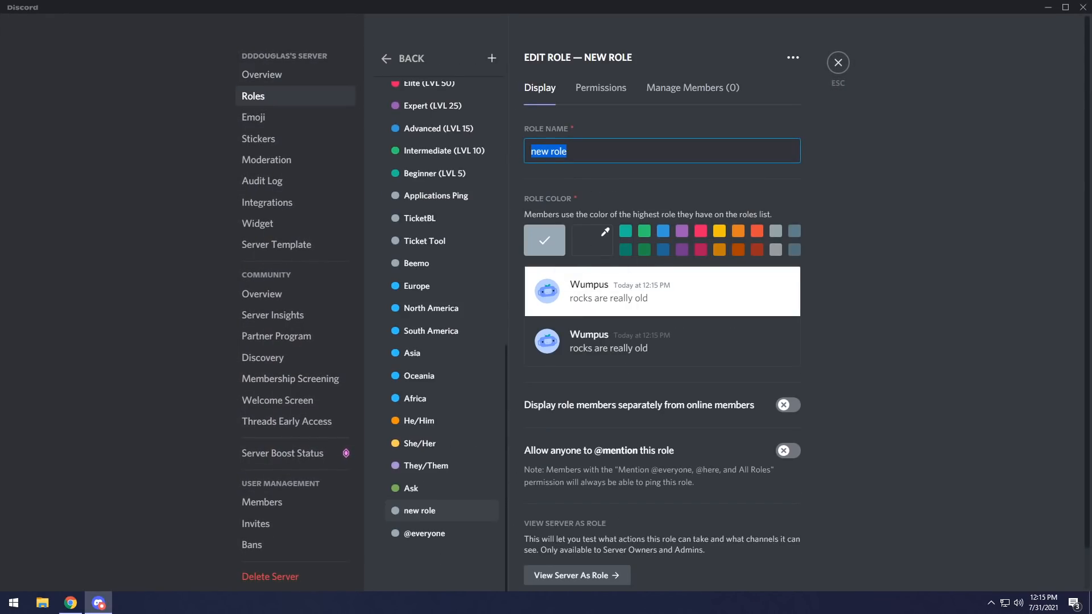
type("ExampleRole")
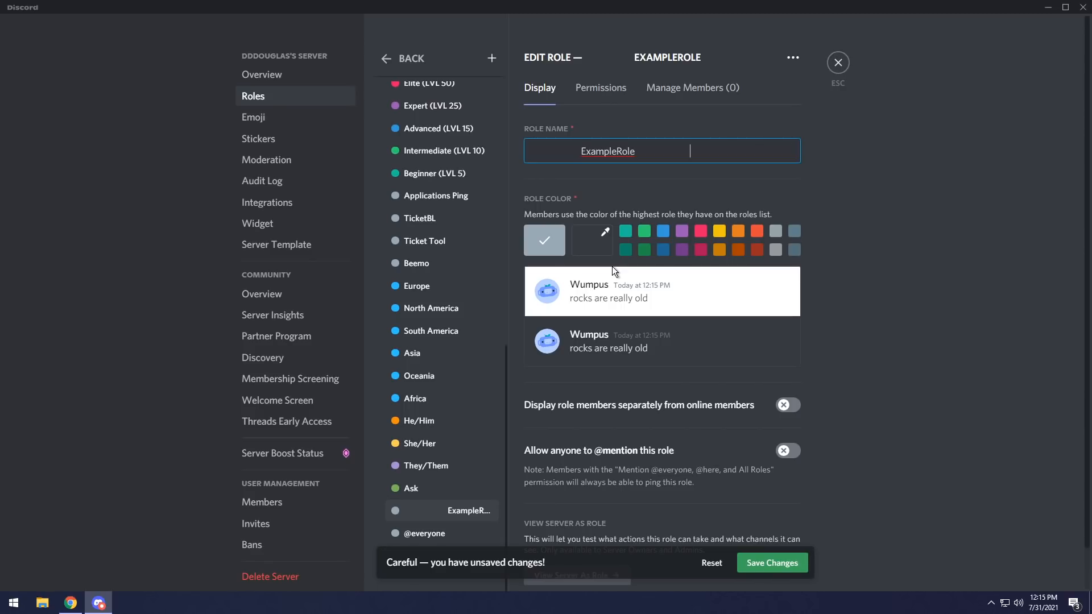
left_click(69, 603)
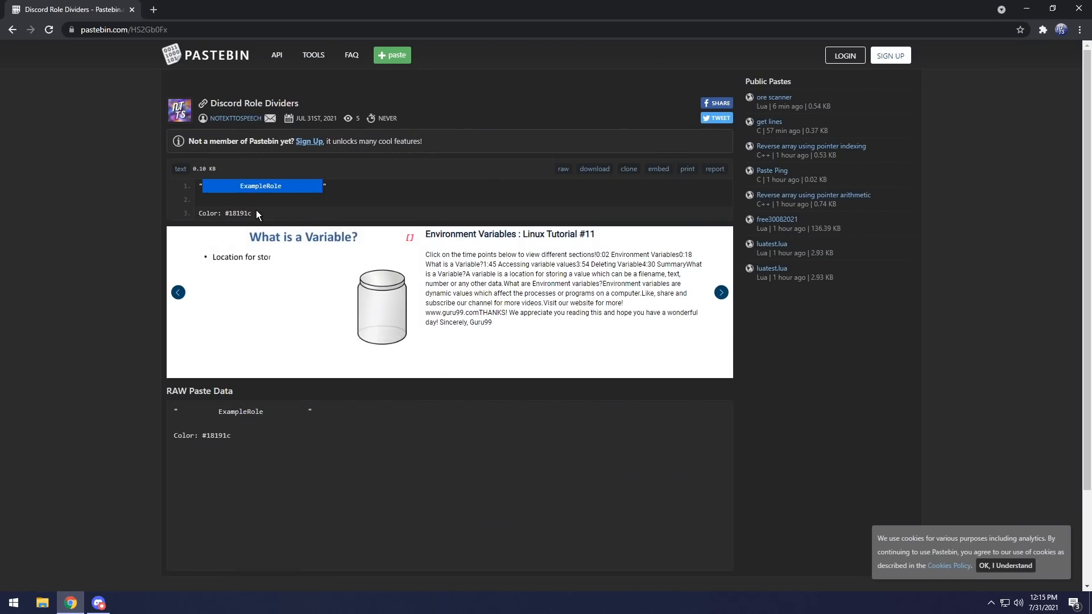
double_click(238, 213)
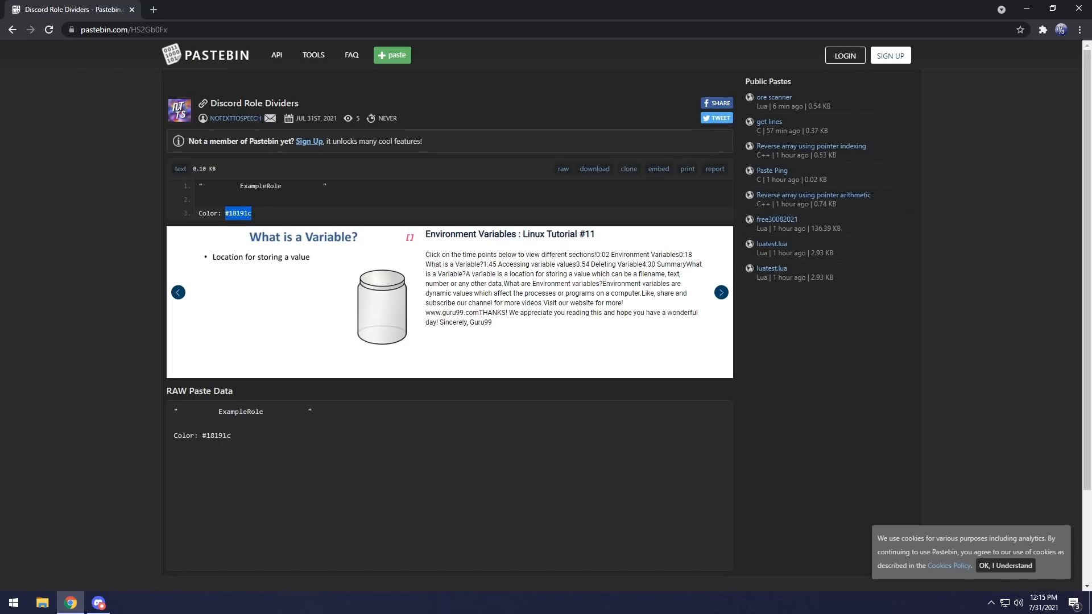
Step: Apply the near-black #18191c custom colour to ExampleRole and review its permission toggles
left_click(99, 602)
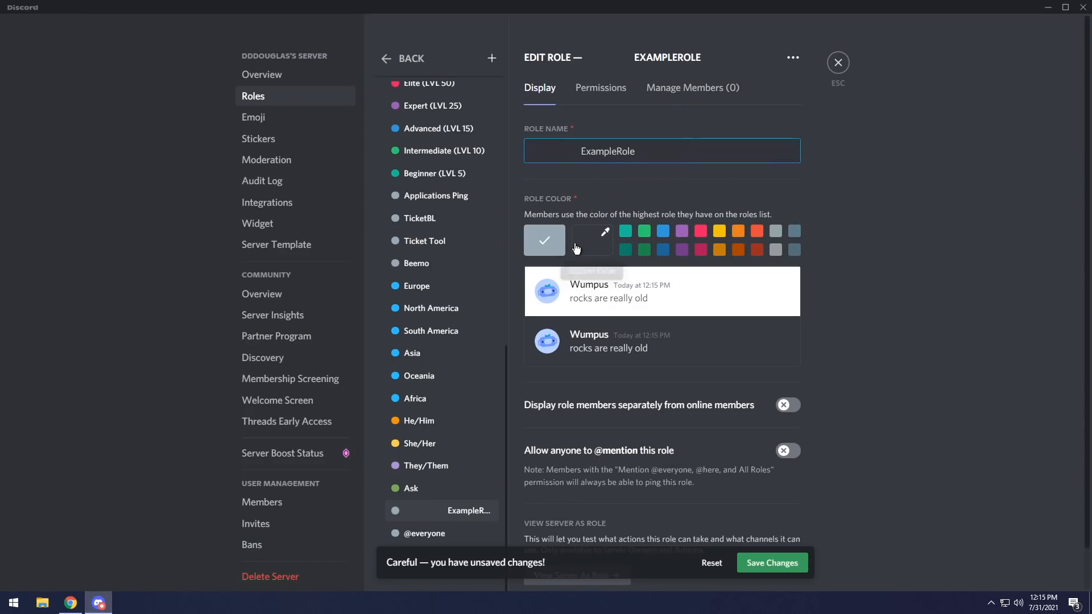
left_click(592, 239)
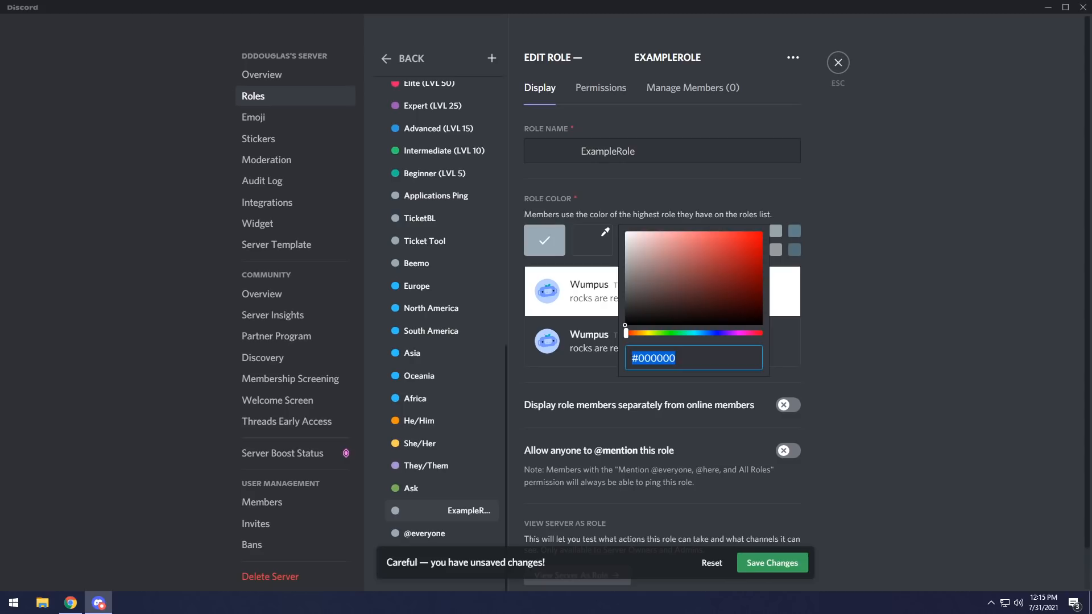
left_click(592, 239)
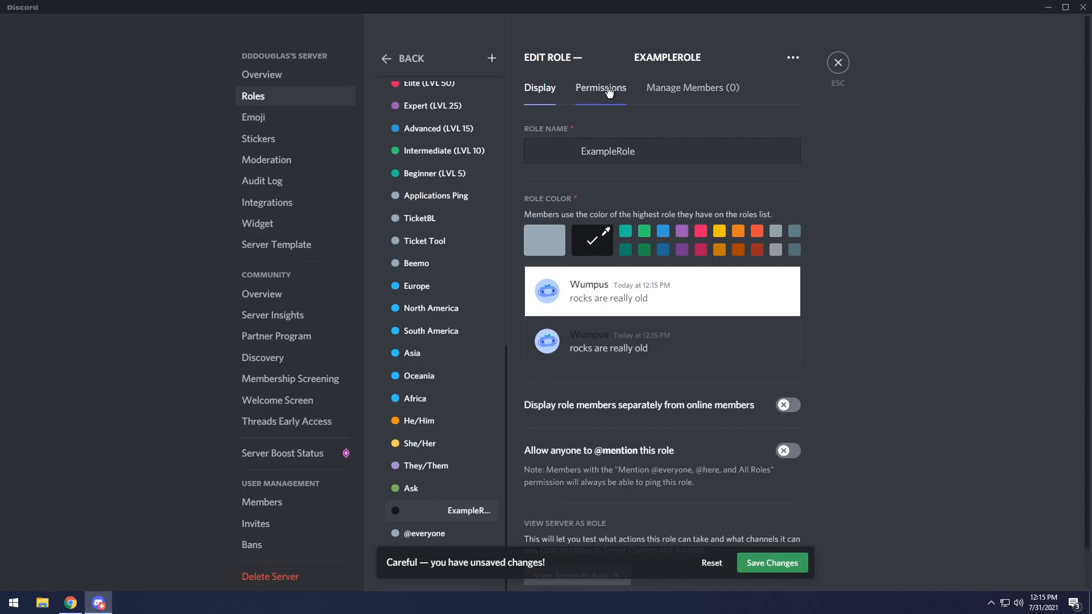
left_click(600, 88)
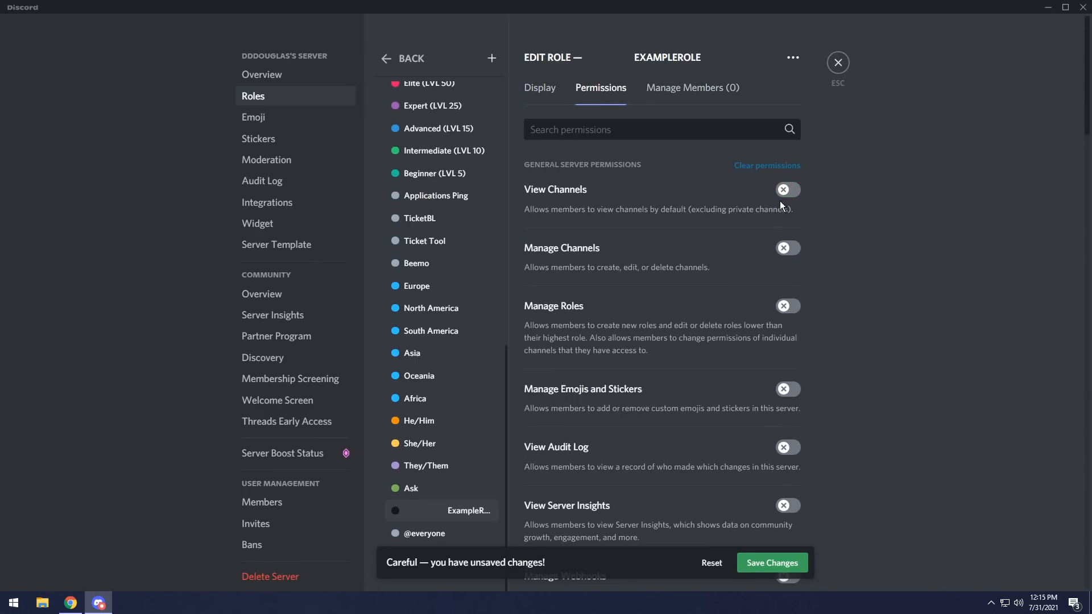
mouse_move(689, 402)
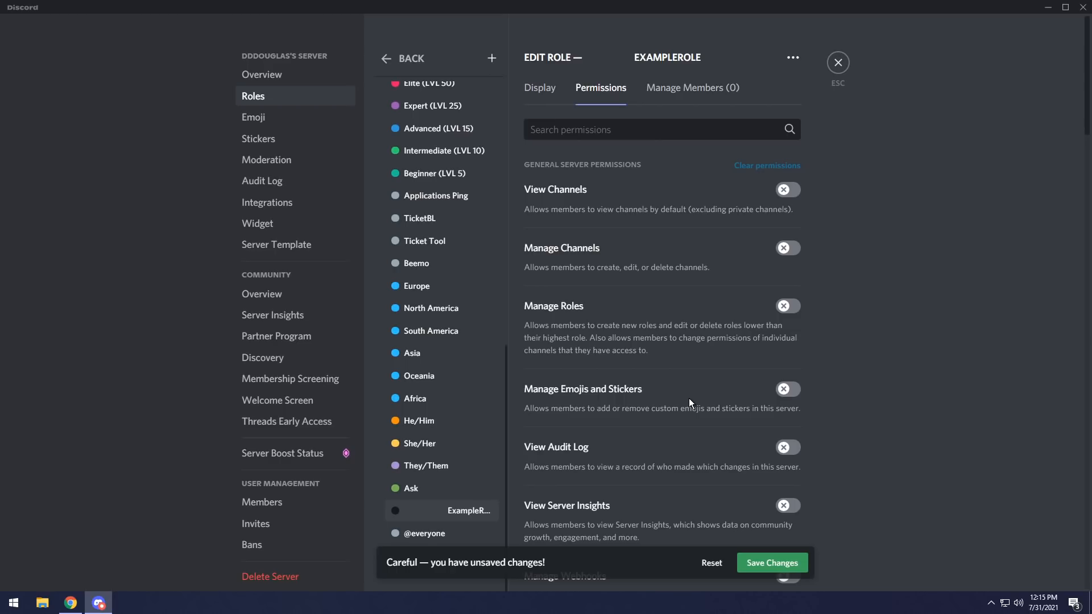
mouse_move(655, 153)
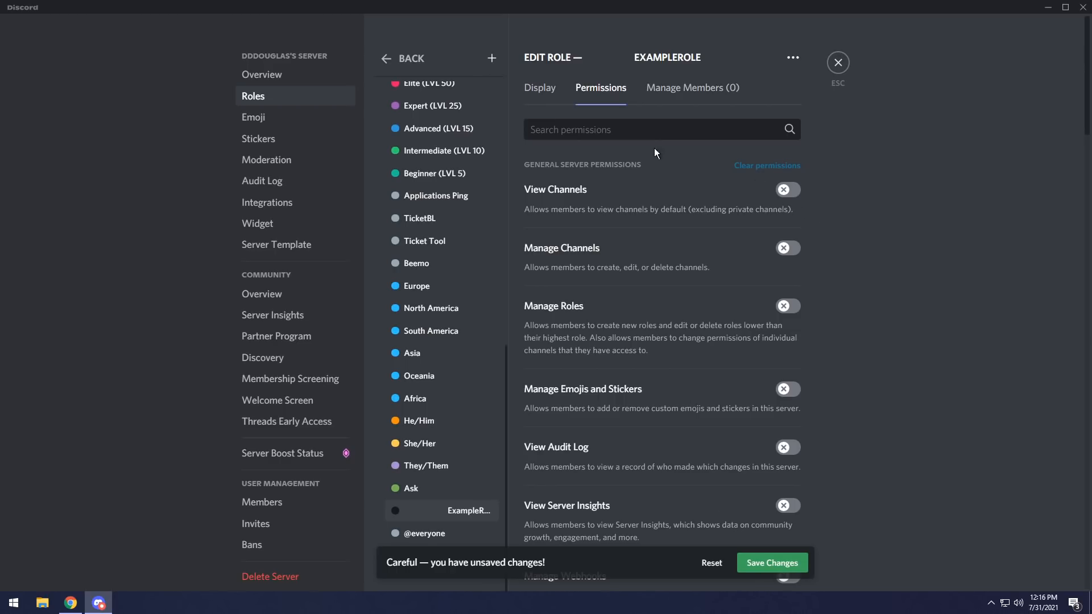
left_click(540, 88)
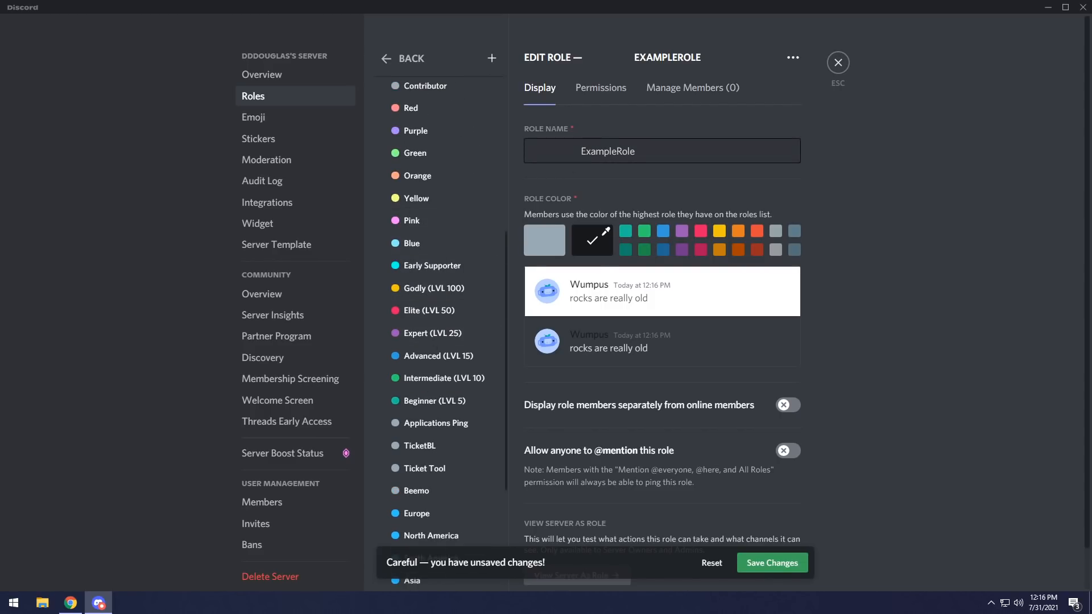
Step: Replace the divider role's name with space-padded 'Rank Roles' and save the change
key("Backspace")
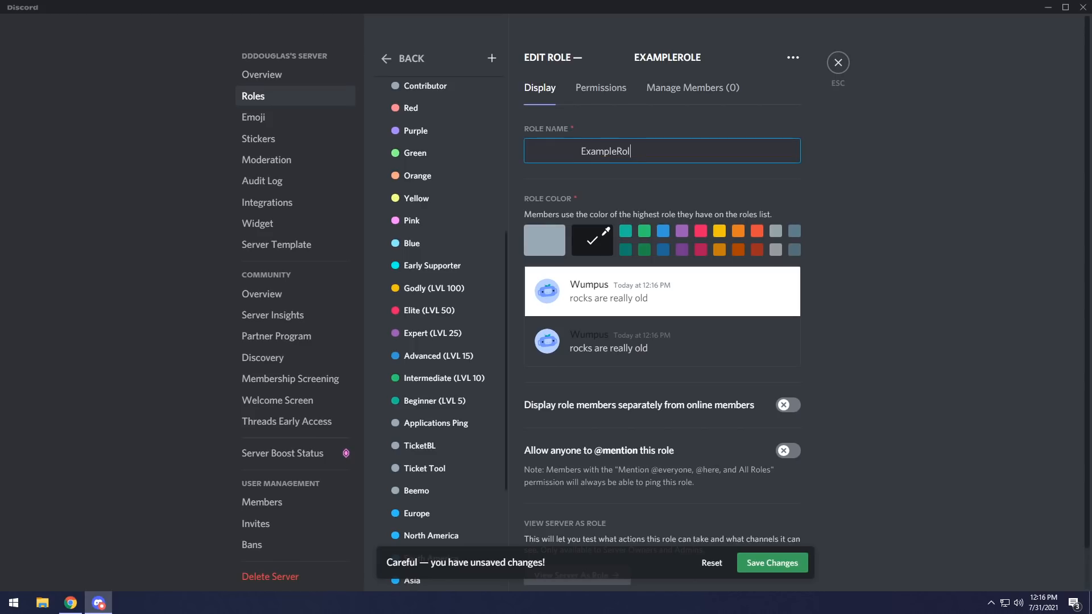
type("T")
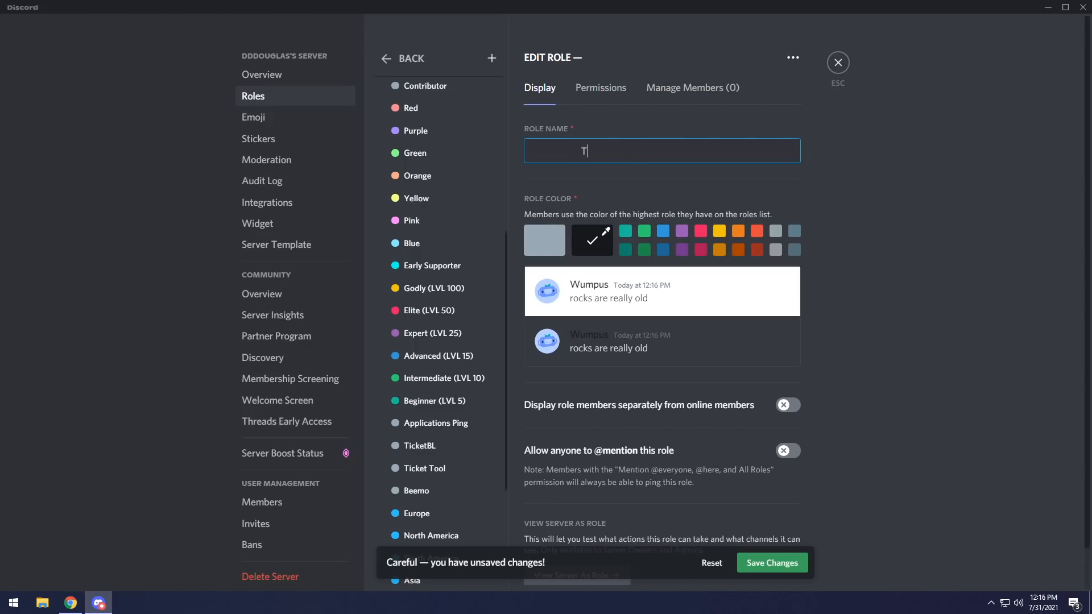
type("Rank Rol")
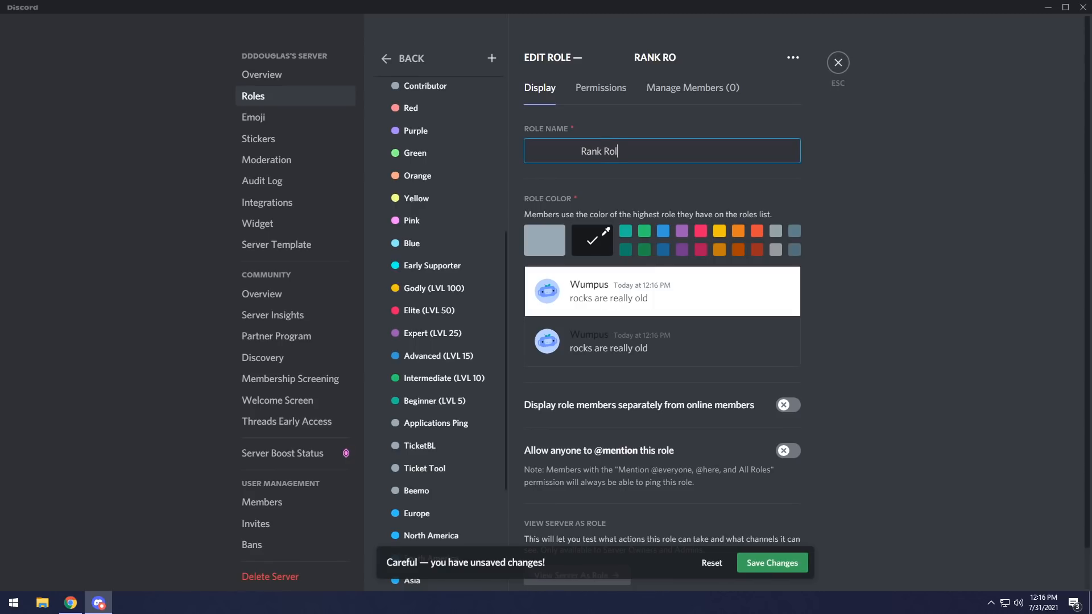
type("es")
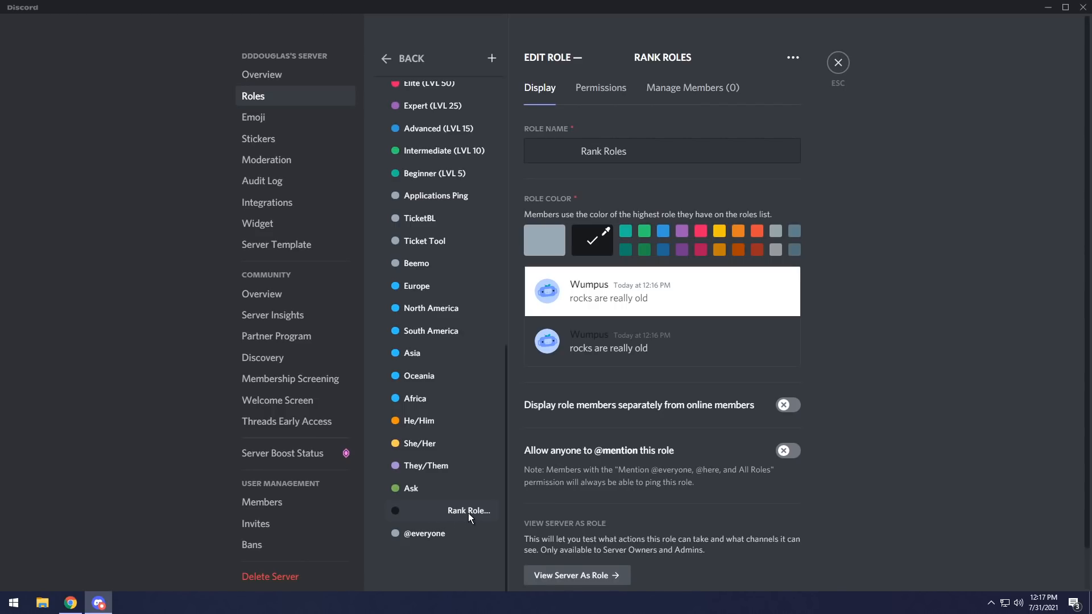
scroll("up", 3)
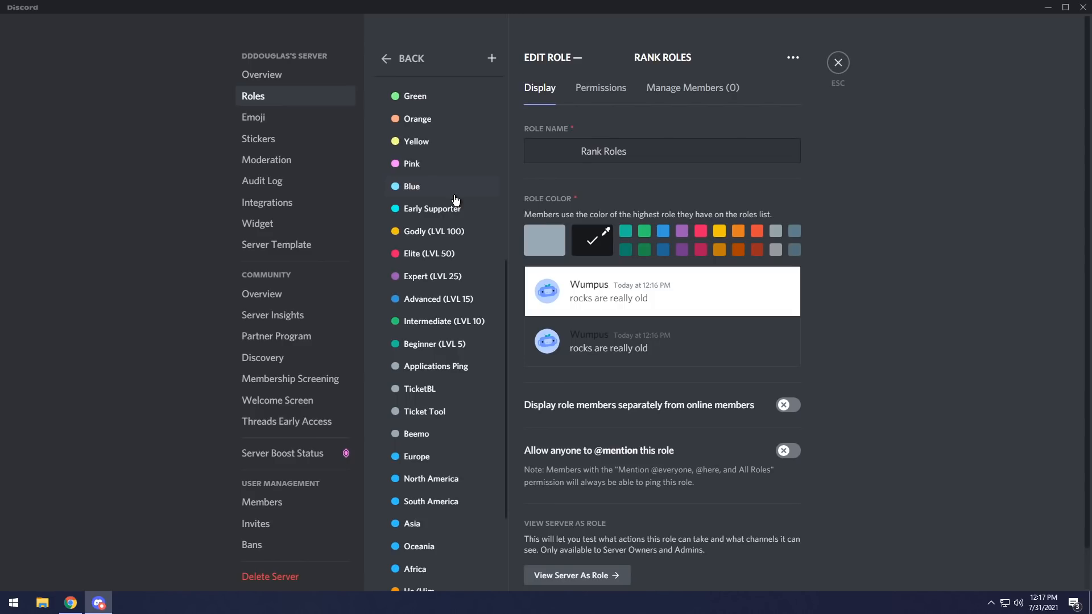
scroll("down", 3)
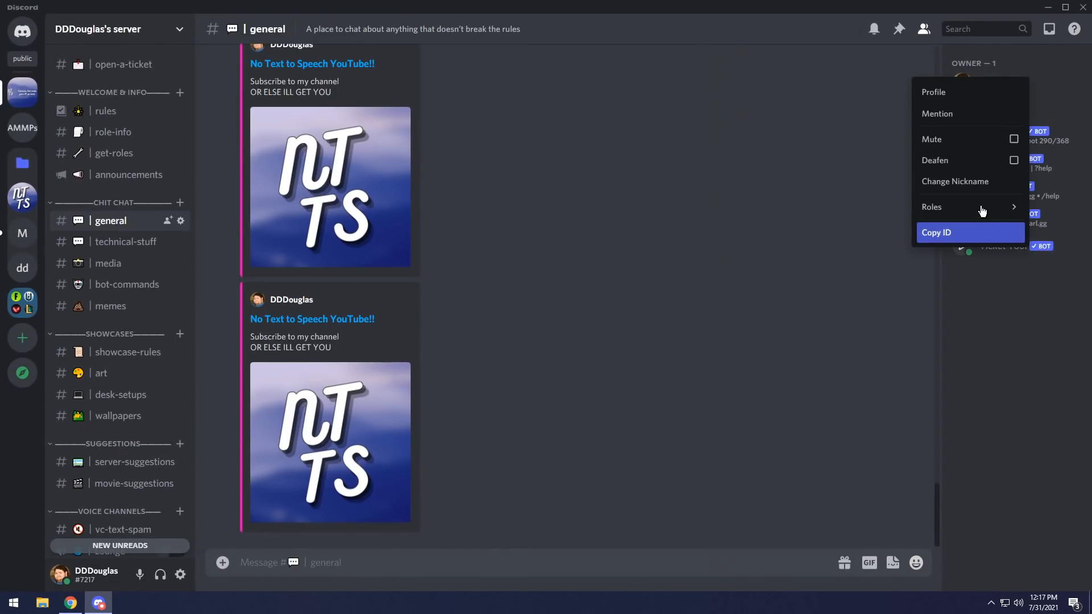
left_click(934, 207)
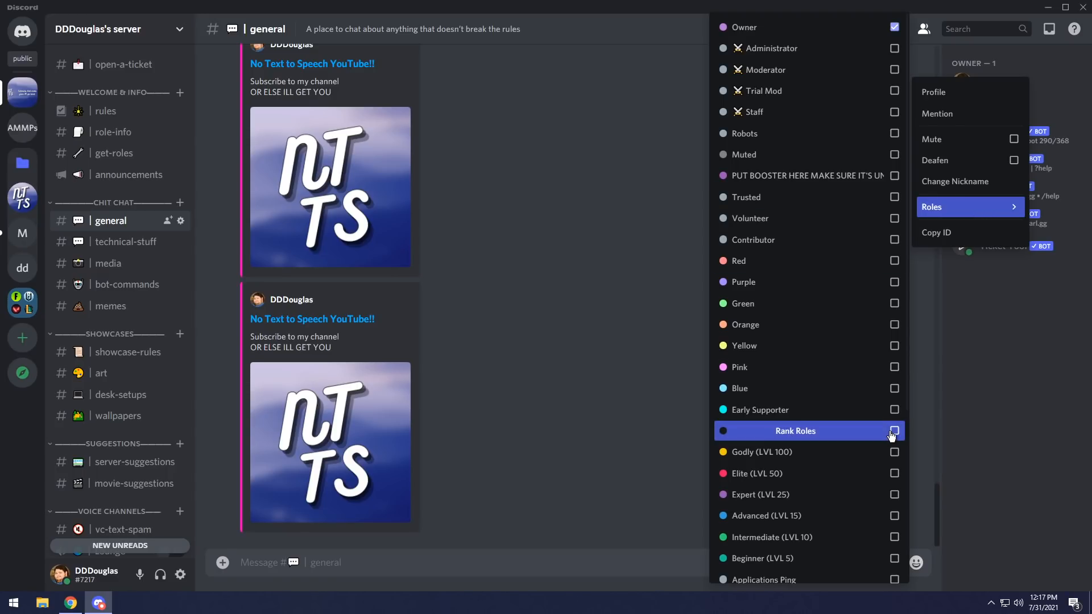
left_click(895, 516)
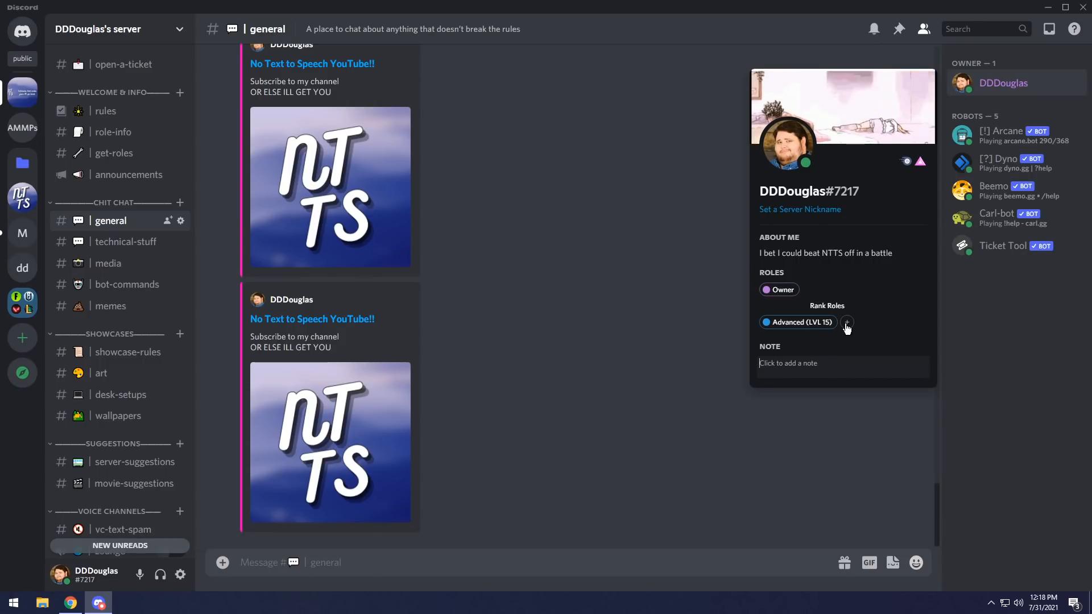
left_click(847, 322)
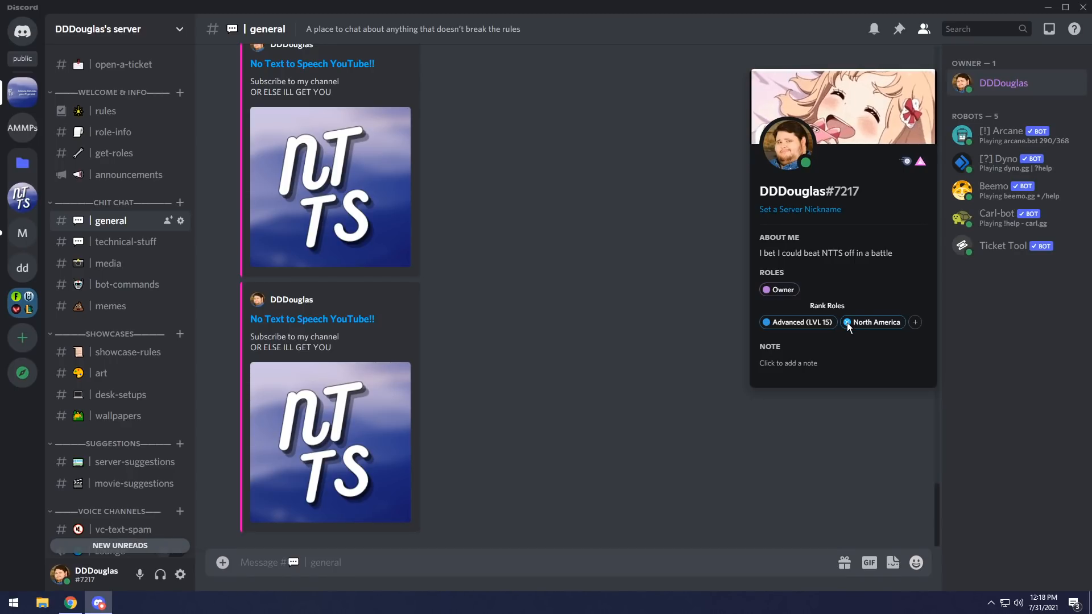
Step: Create a near-black custom-coloured role and rename it to space-padded 'Server Settings'
left_click(97, 30)
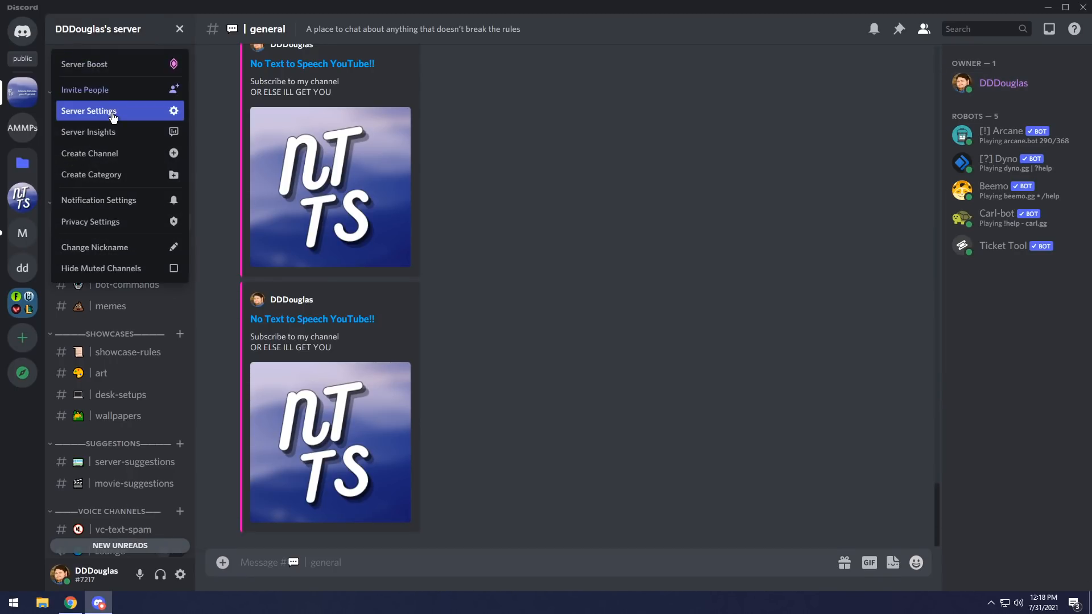
left_click(89, 110)
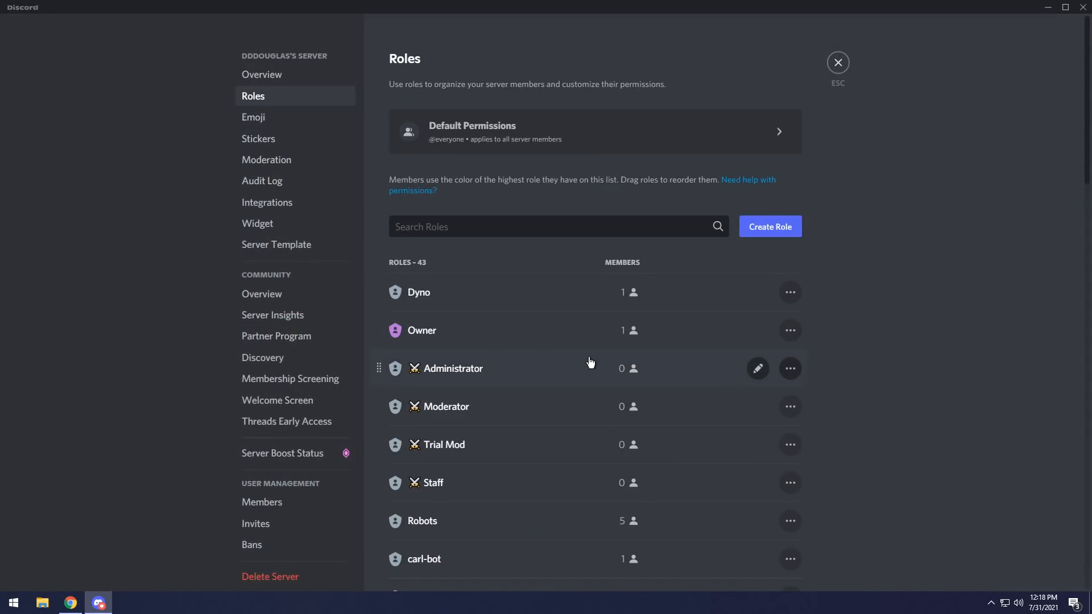
left_click(769, 226)
type("ExampleRole")
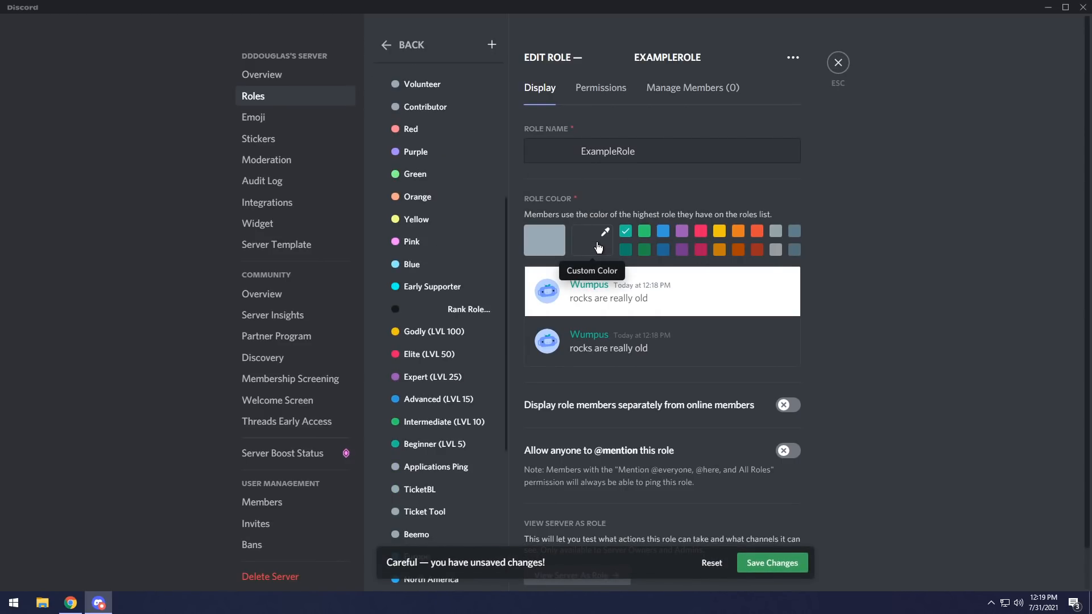
left_click(592, 239)
type("#18191")
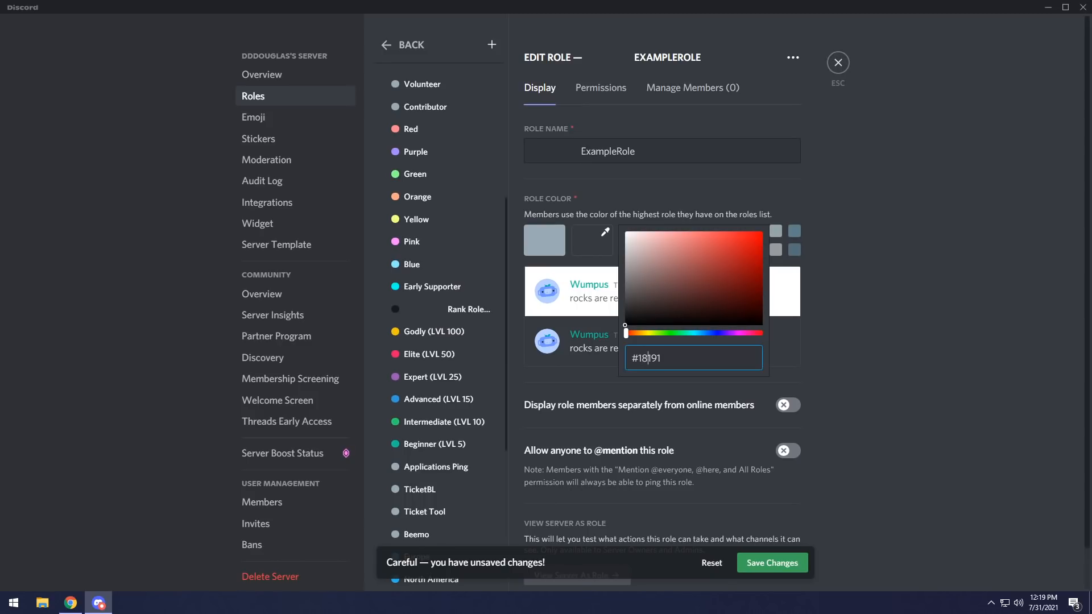
left_click(711, 333)
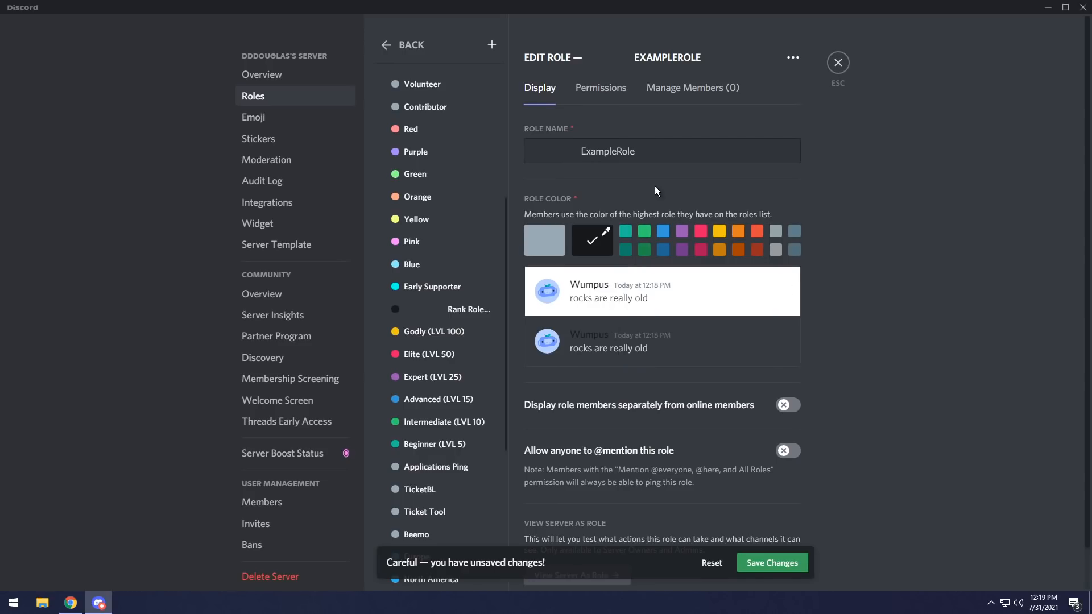
left_click(662, 151)
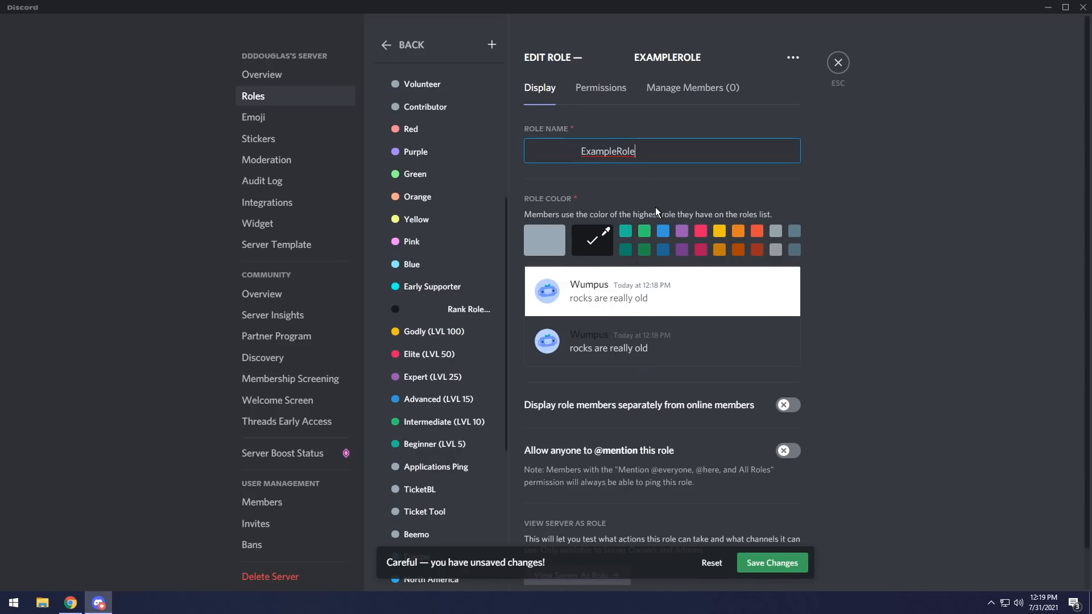
key("Backspace")
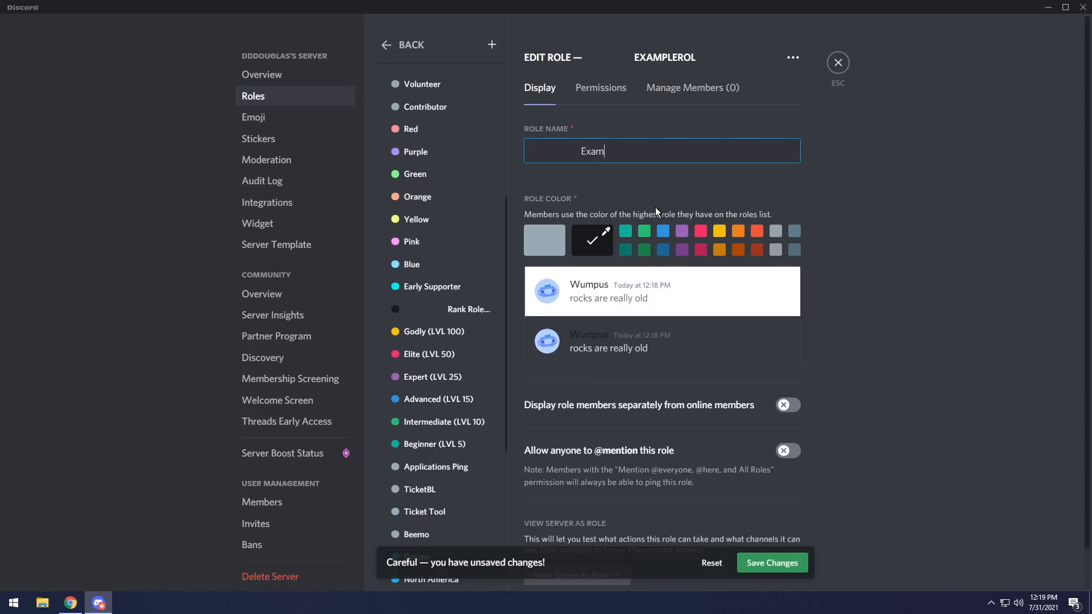
type("Server Settings")
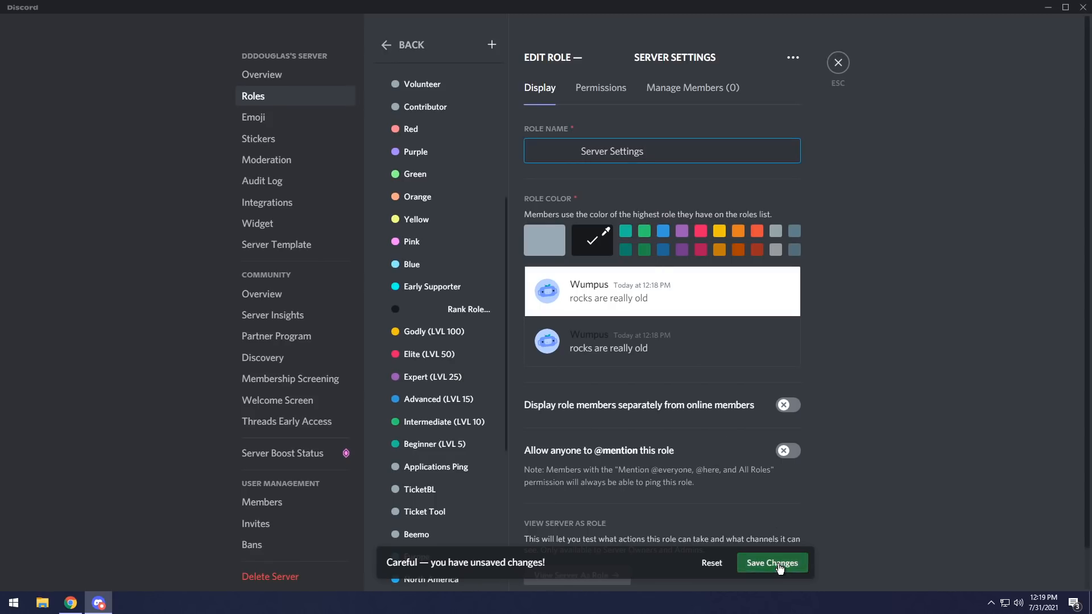
Step: Save the Server Settings role, turn off View Channels, and move it above Europe
left_click(601, 87)
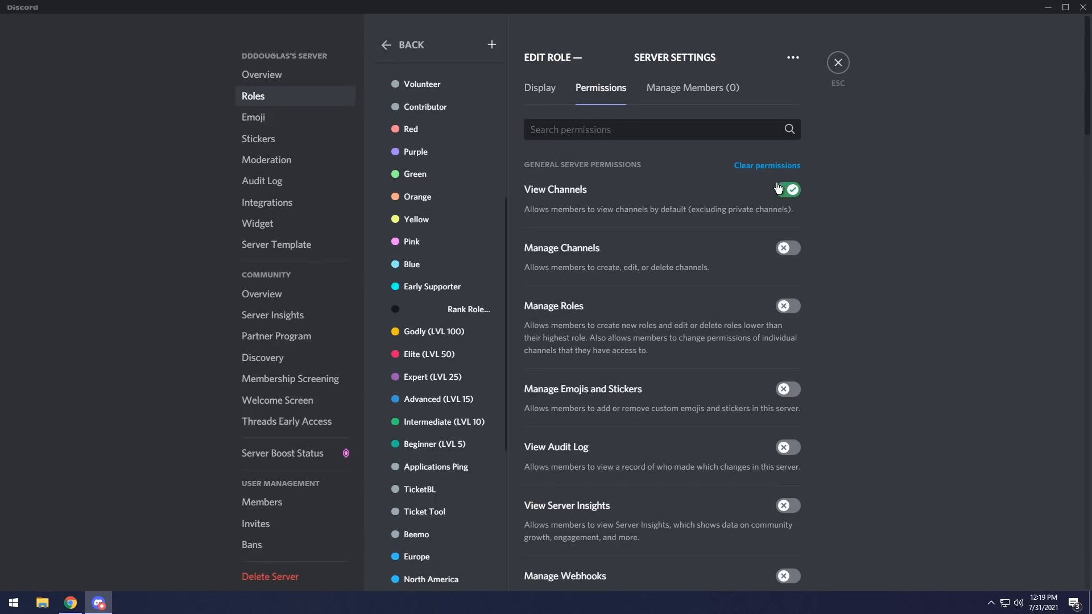
left_click(787, 189)
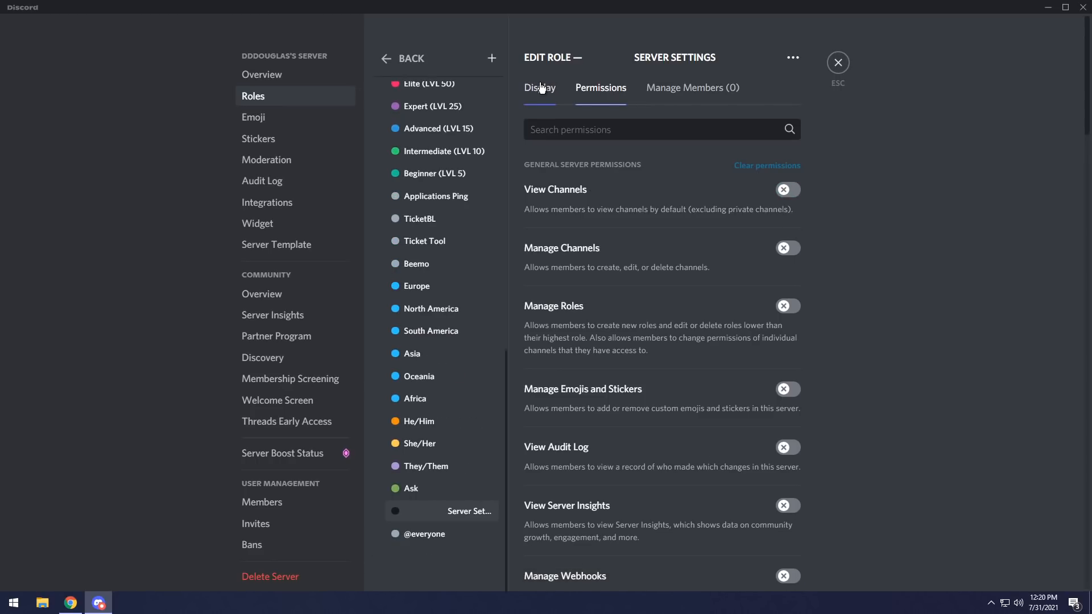
left_click(540, 88)
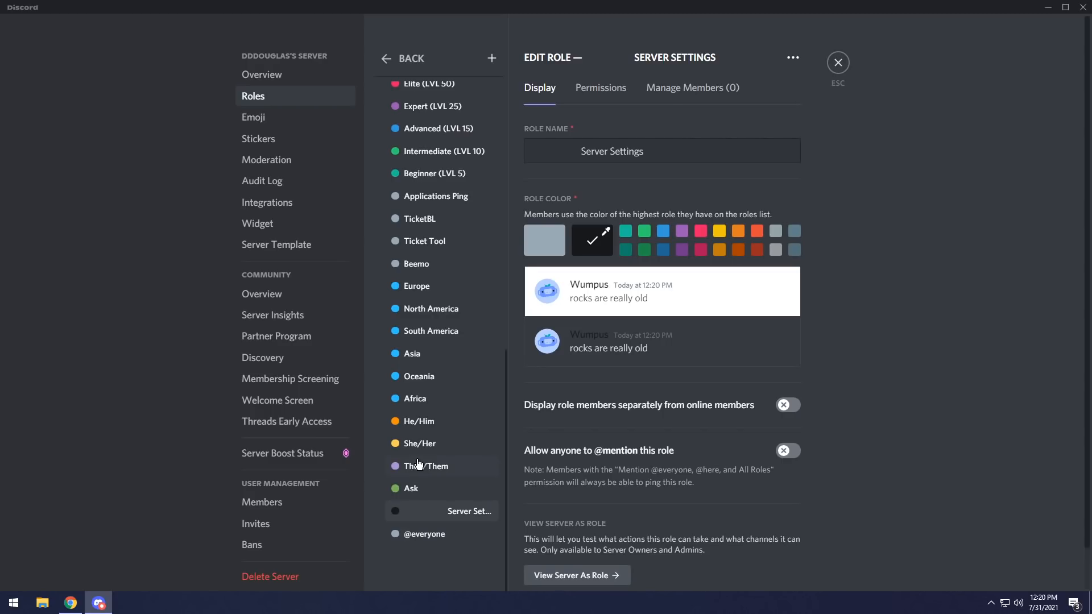
mouse_move(376, 314)
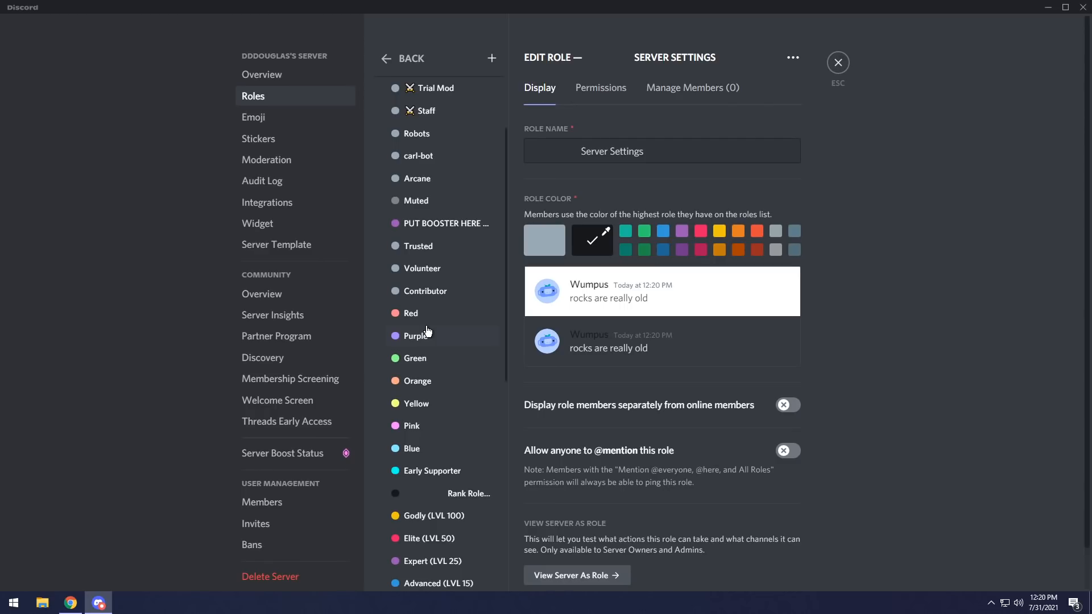
mouse_move(439, 317)
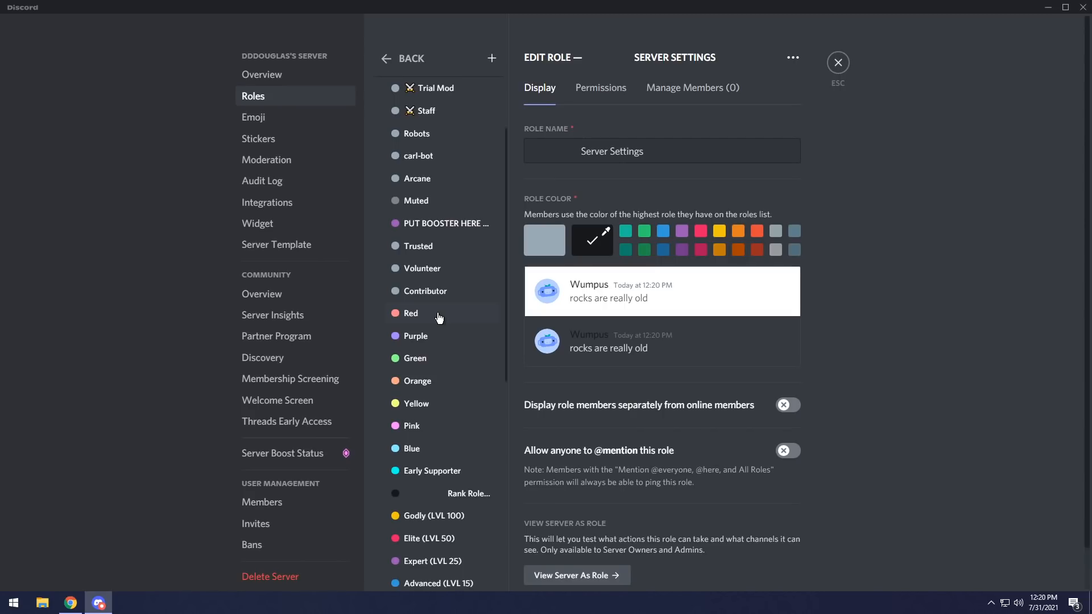
scroll("down", 3)
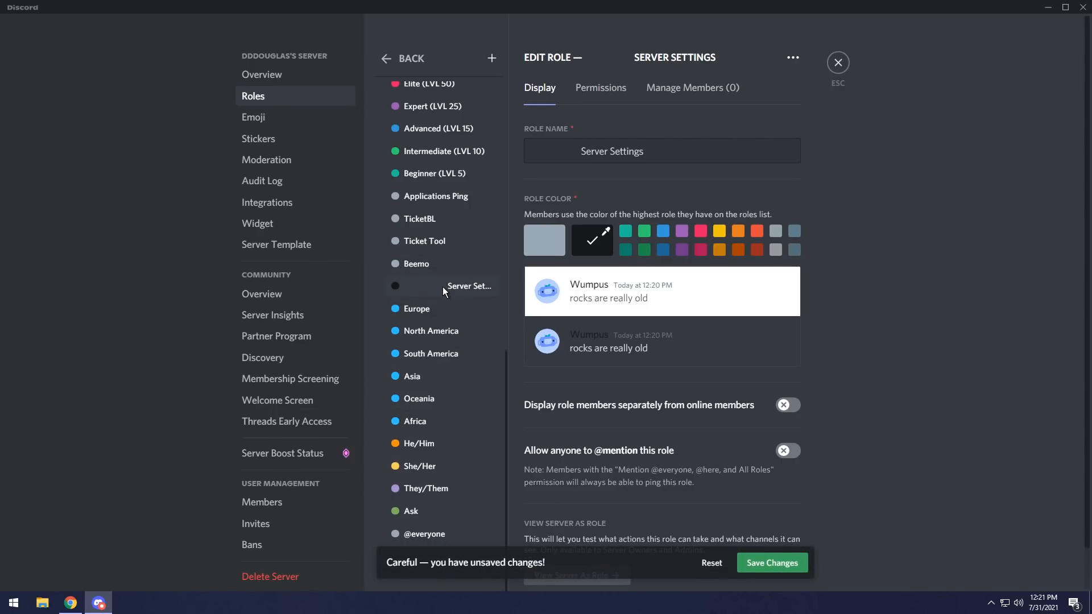
mouse_move(498, 409)
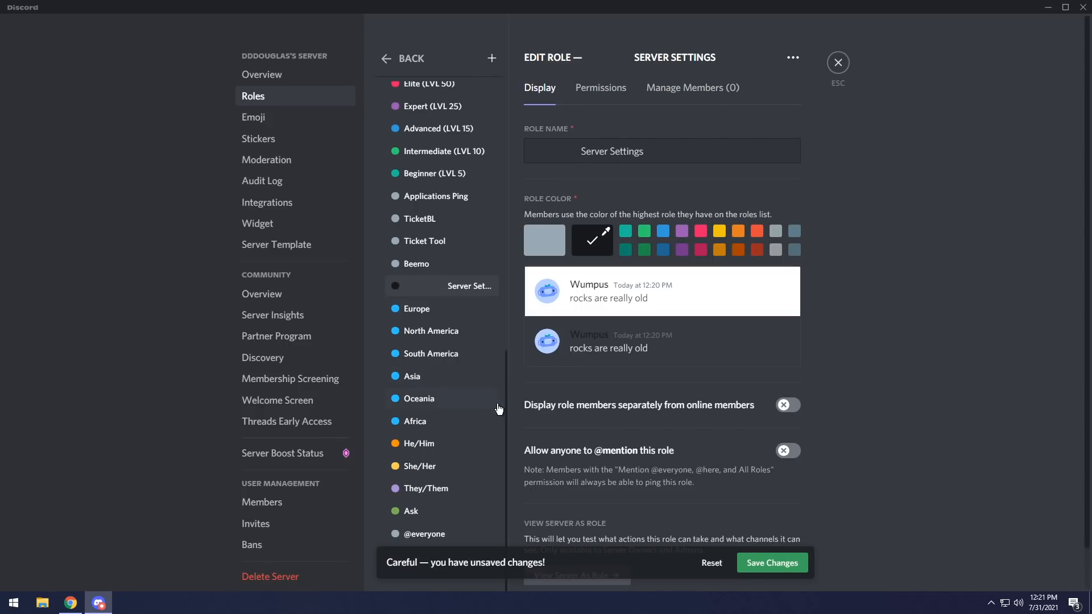
left_click(771, 563)
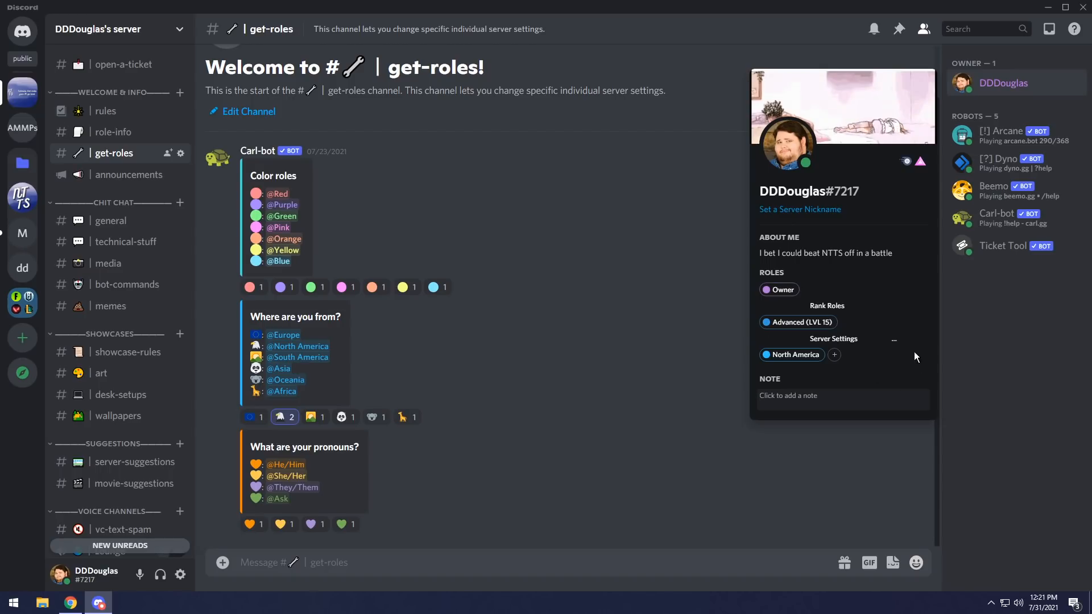
Step: Open the server options menu from the get-roles channel
left_click(97, 29)
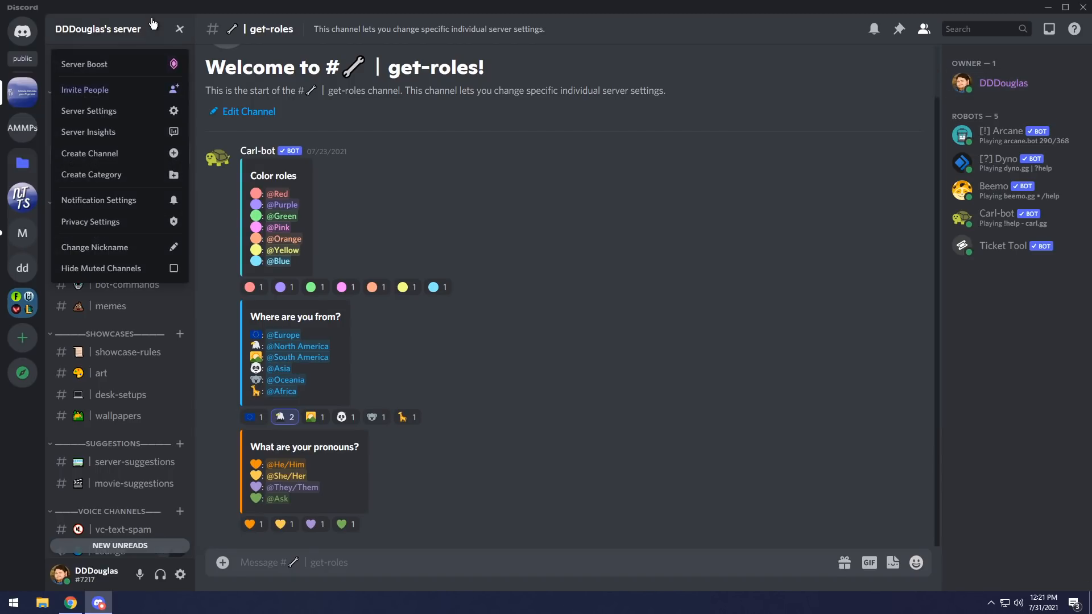
Step: Edit the Server Settings role to remove trailing characters, then leave settings
left_click(89, 111)
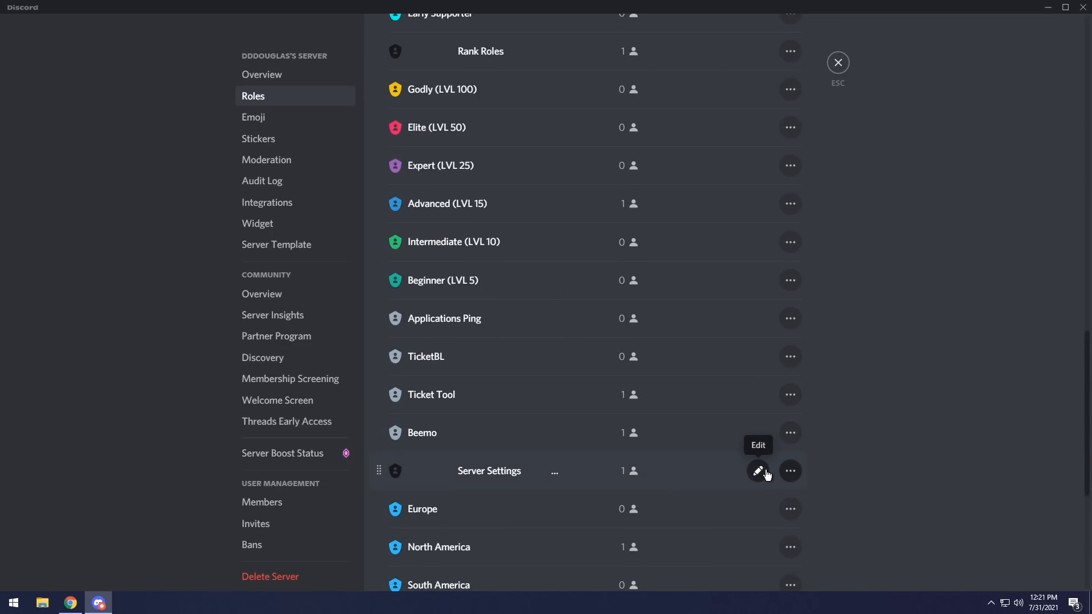
left_click(758, 471)
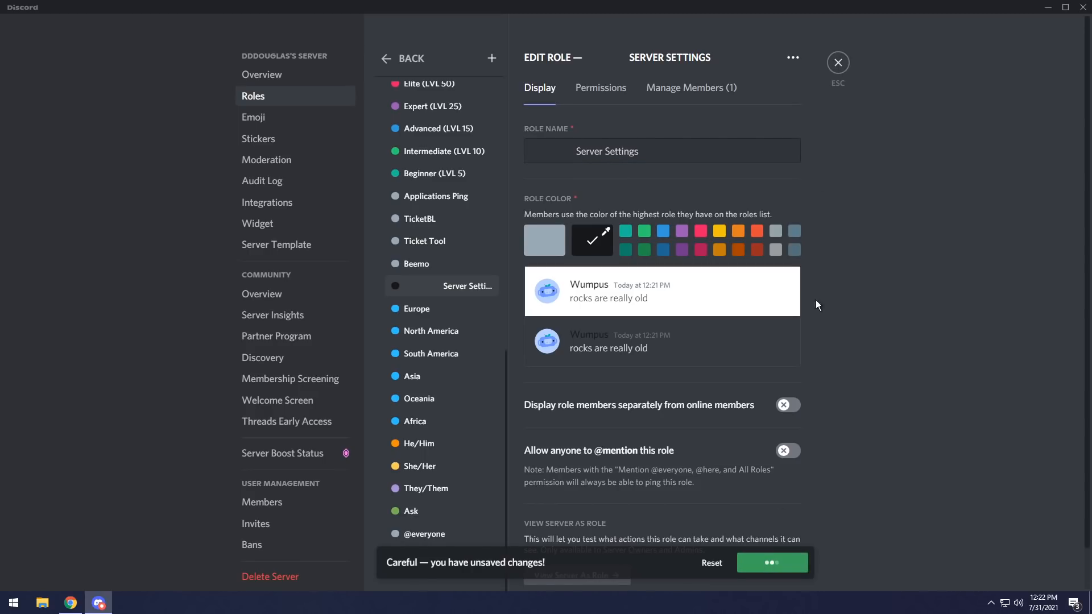
left_click(838, 62)
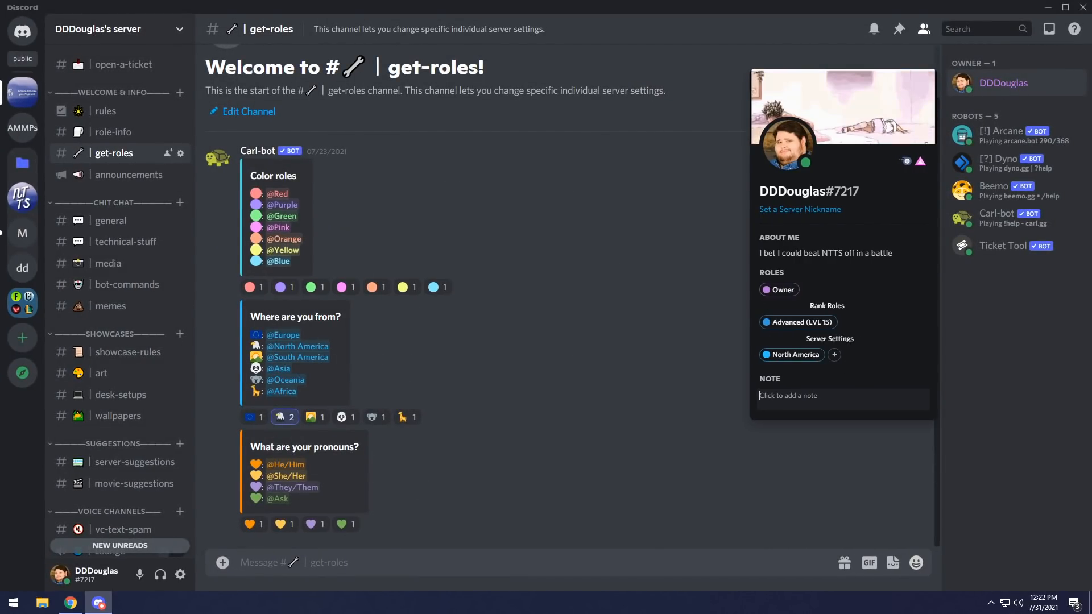
Step: React for the Green colour role, check DDDouglas's grouped roles, and open server options
left_click(824, 354)
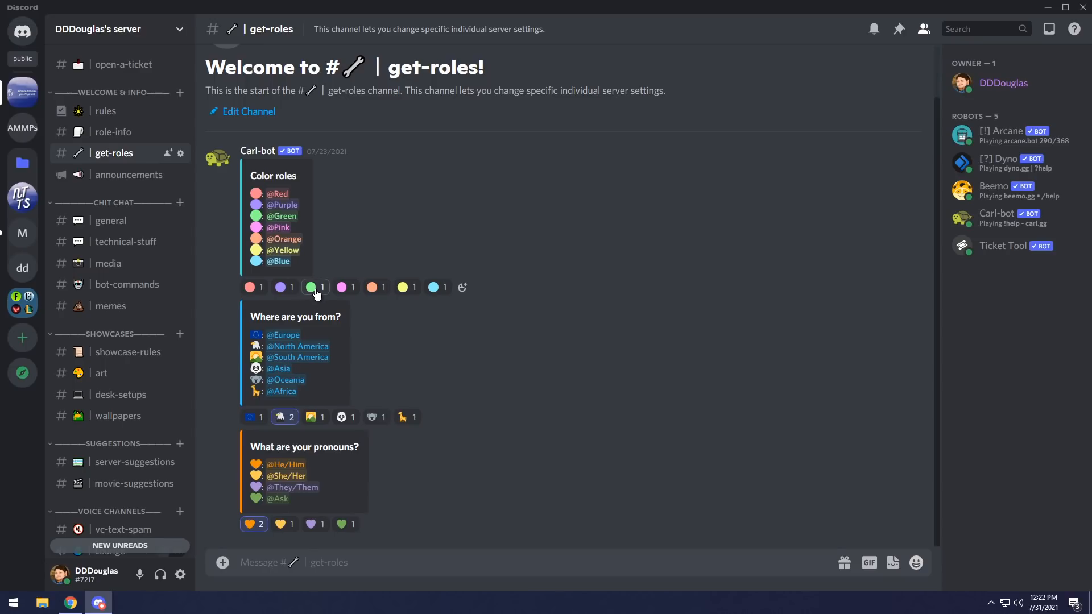
left_click(315, 287)
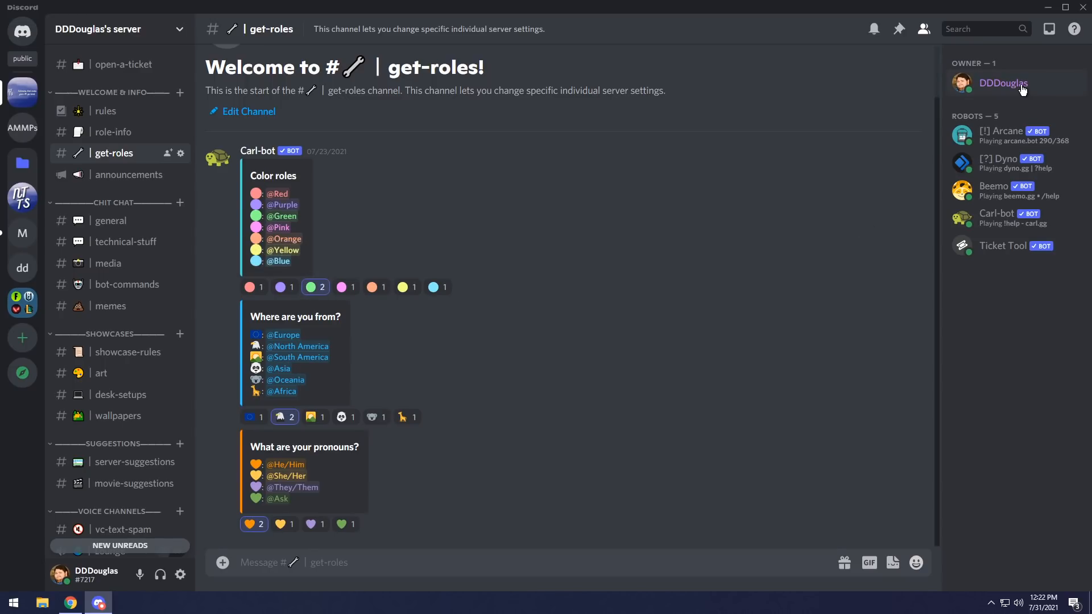
left_click(1002, 83)
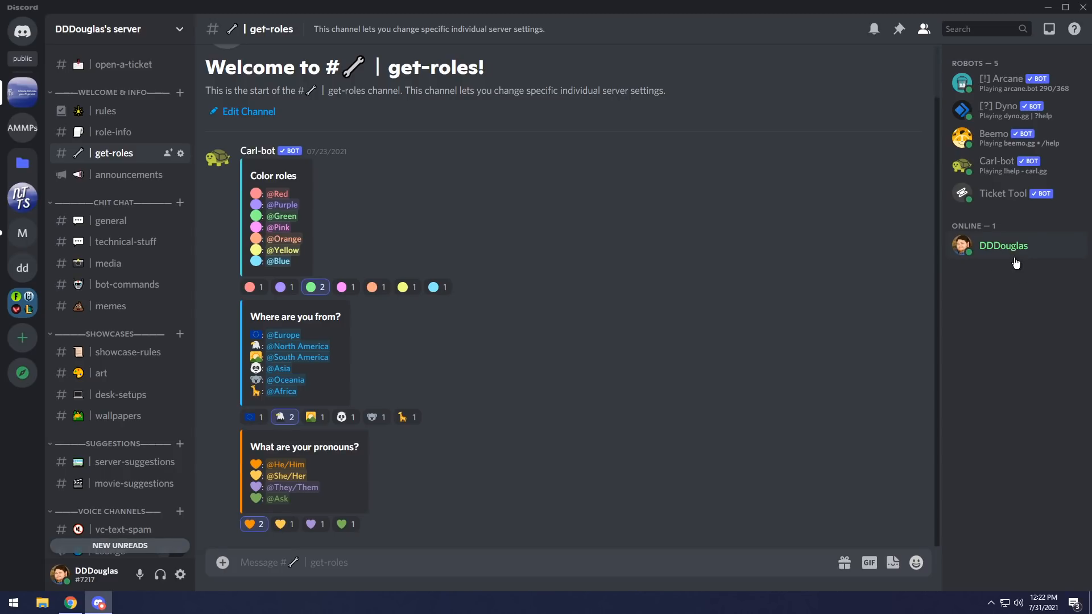
mouse_move(981, 320)
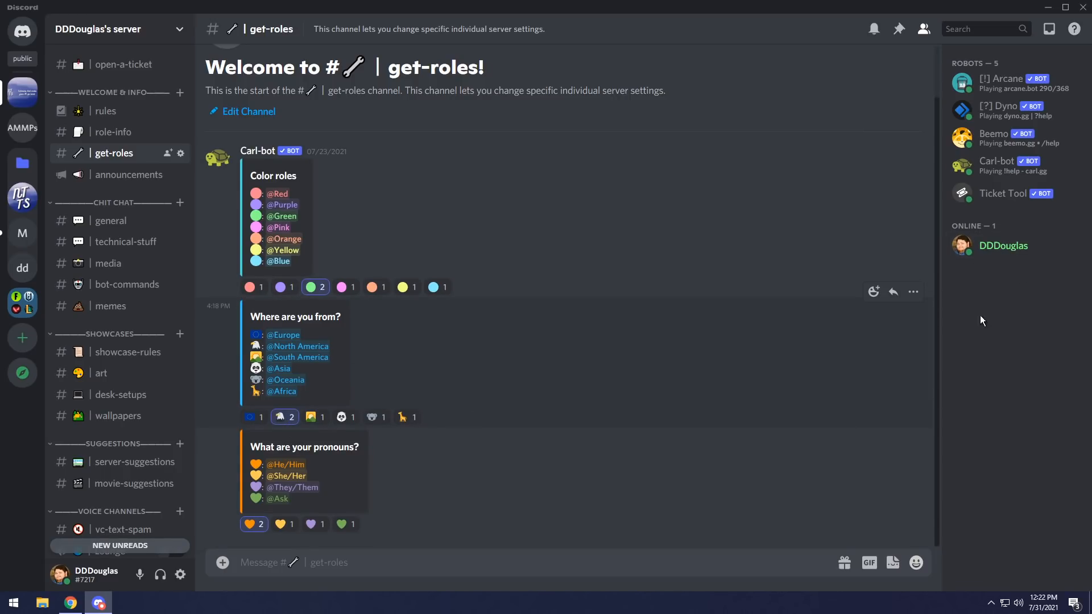
left_click(1002, 245)
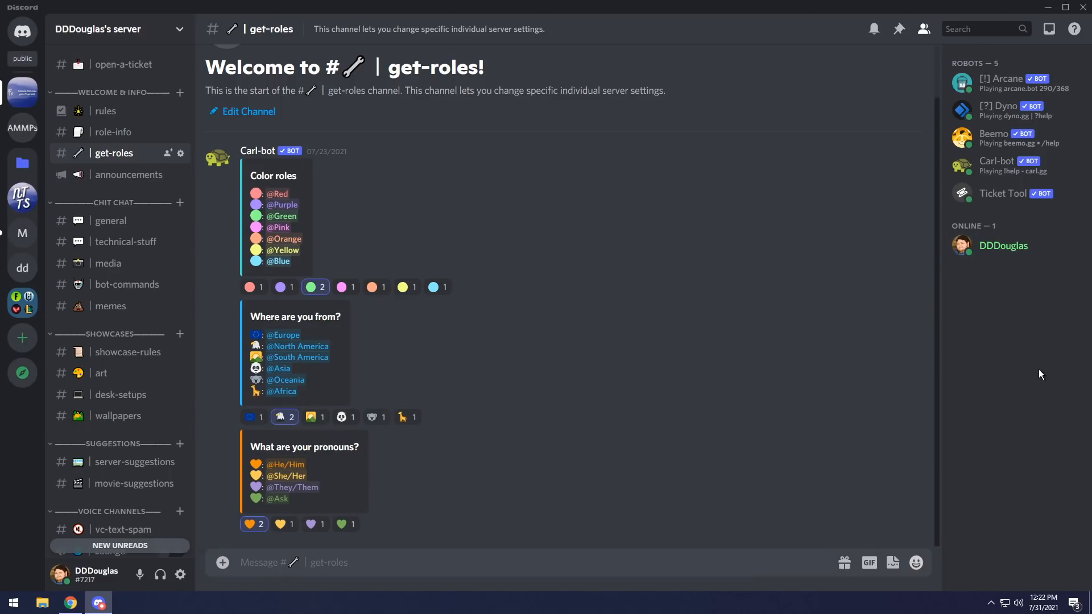
mouse_move(336, 309)
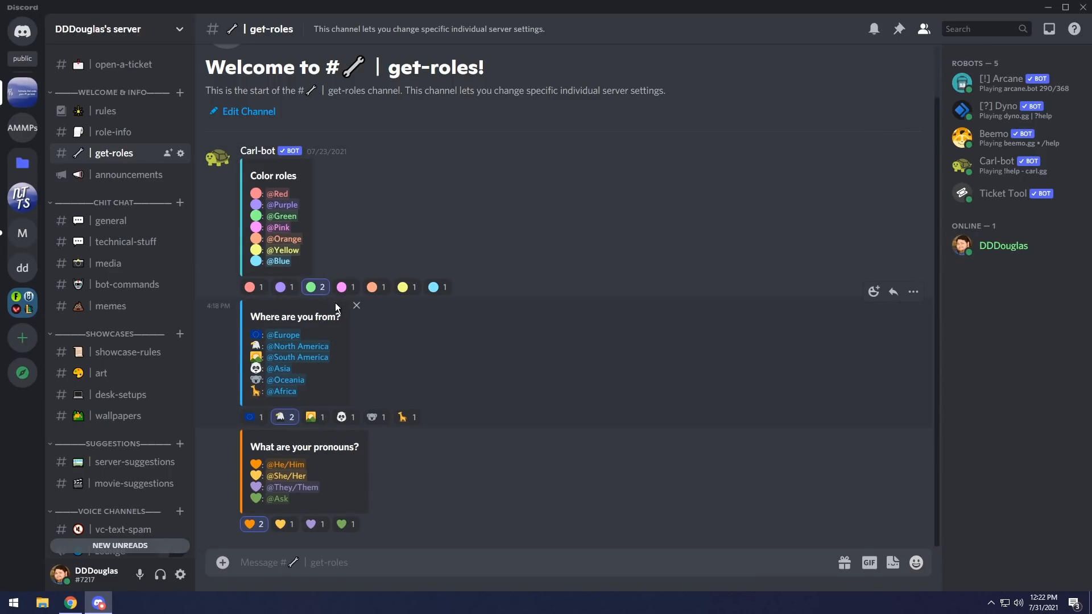
left_click(1003, 246)
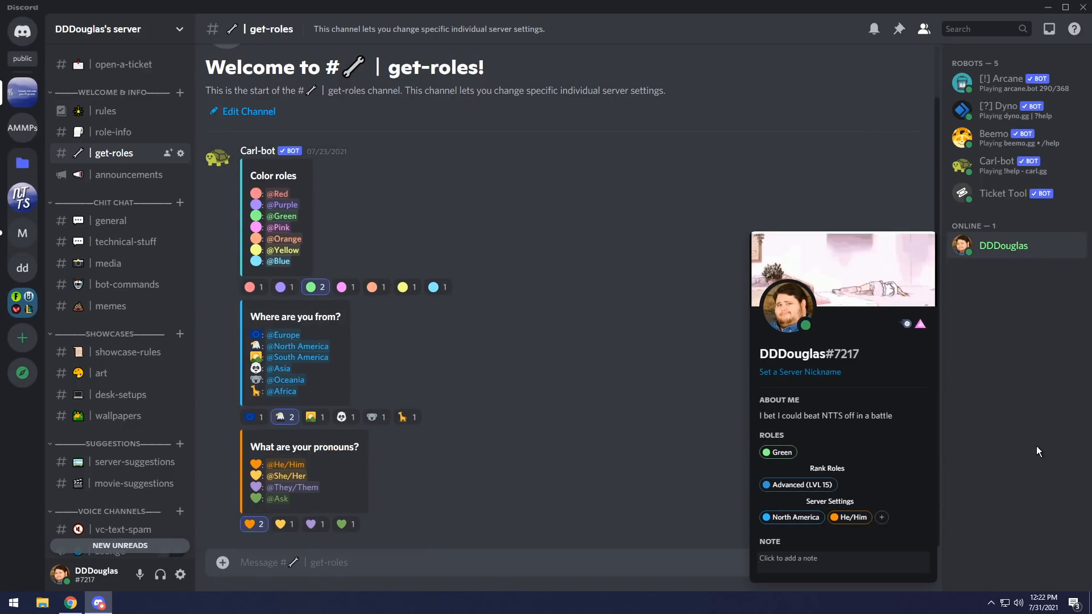
left_click(105, 29)
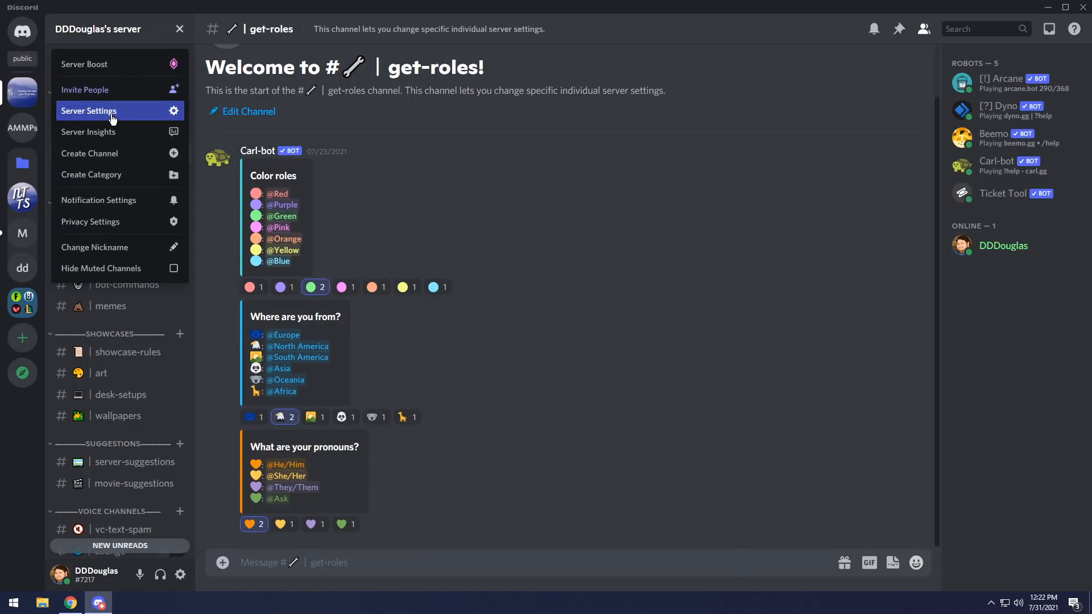
Step: Name the new role 'Color Roles', give it near-black custom colour #18191…, save, and exit settings
left_click(87, 109)
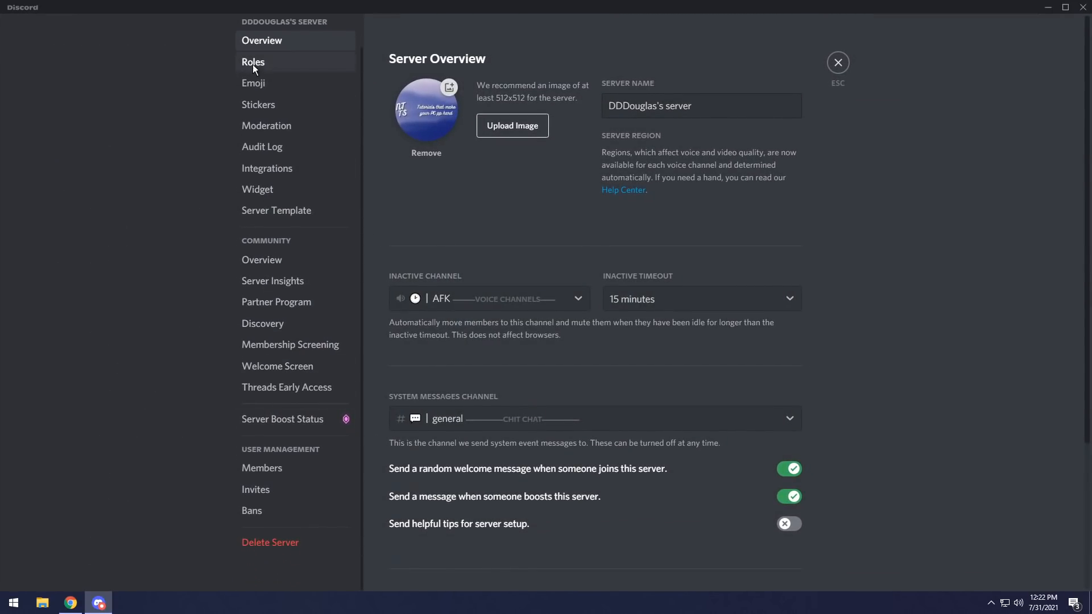
left_click(254, 62)
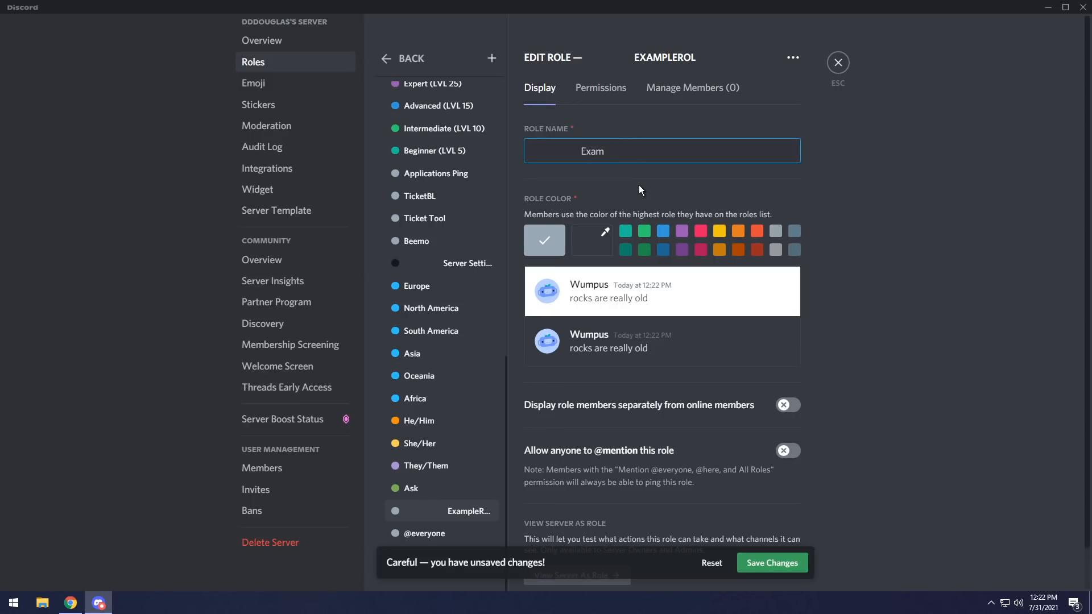
type("Color Roles")
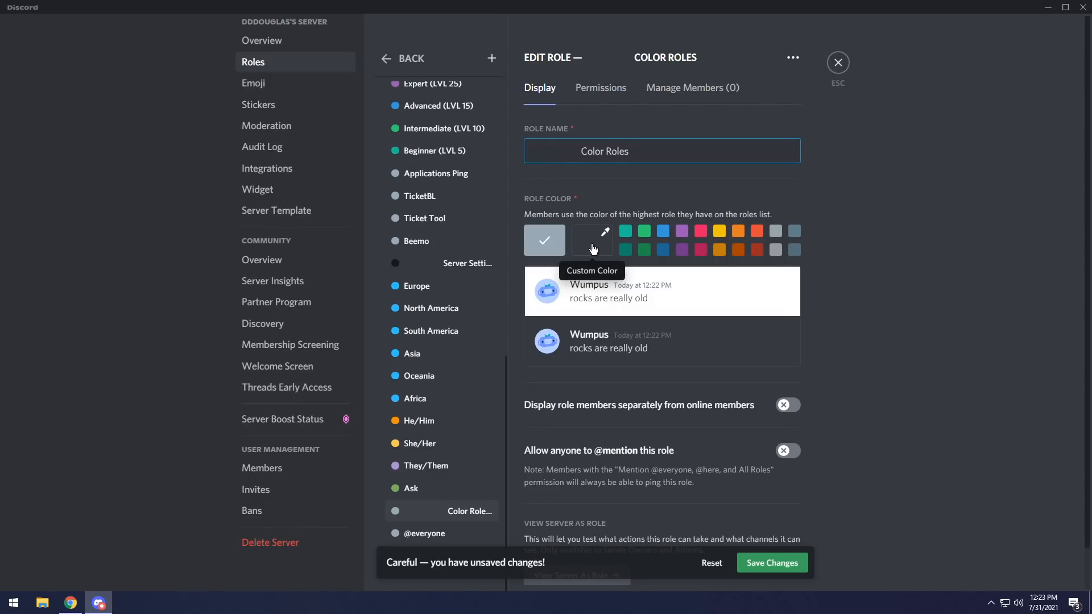
left_click(591, 240)
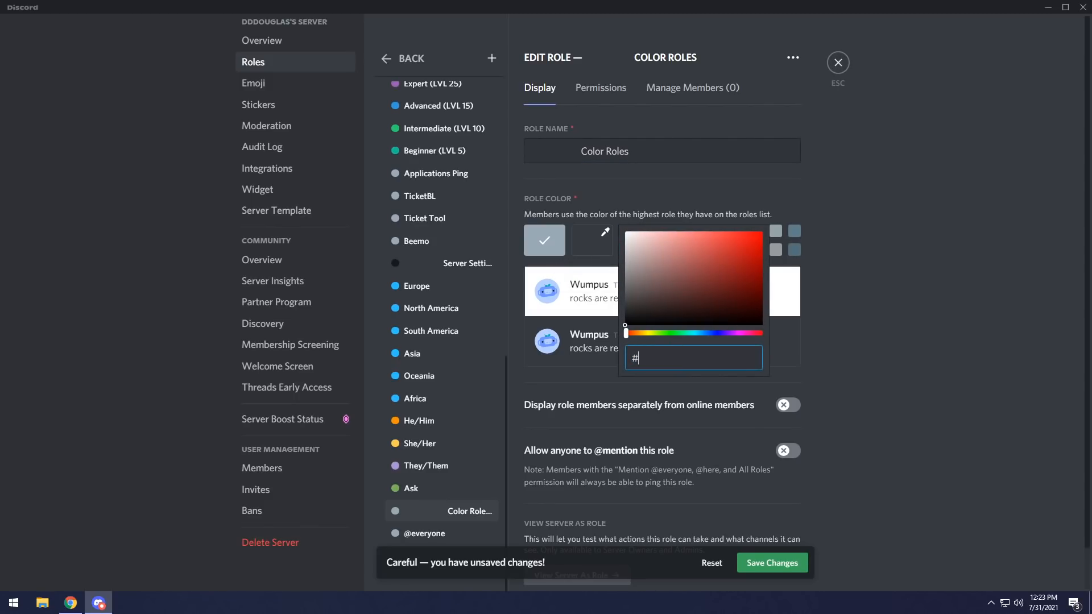
type("#18191")
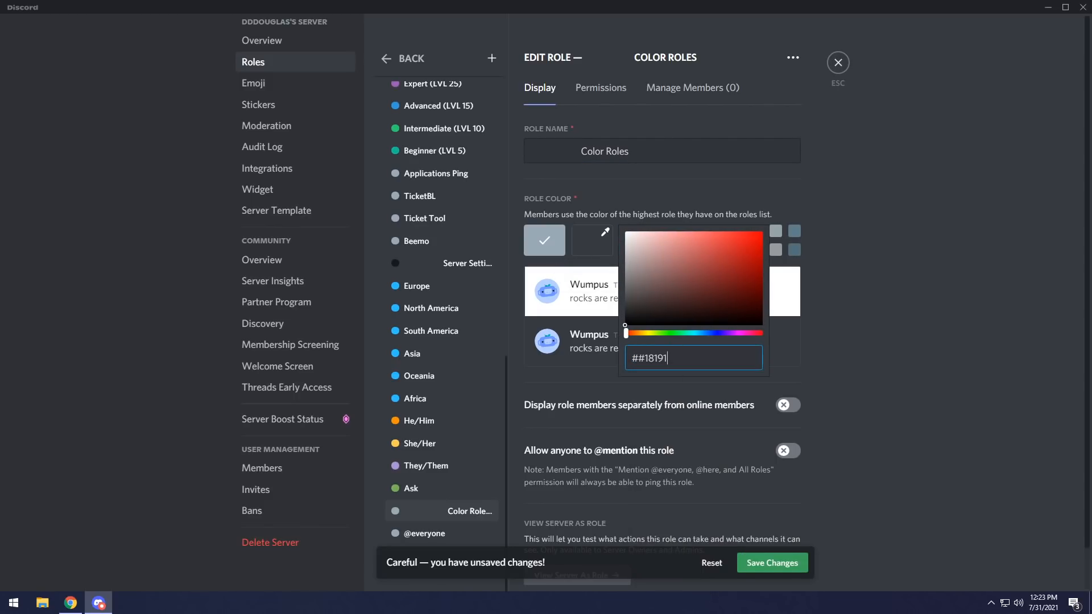
key("Backspace")
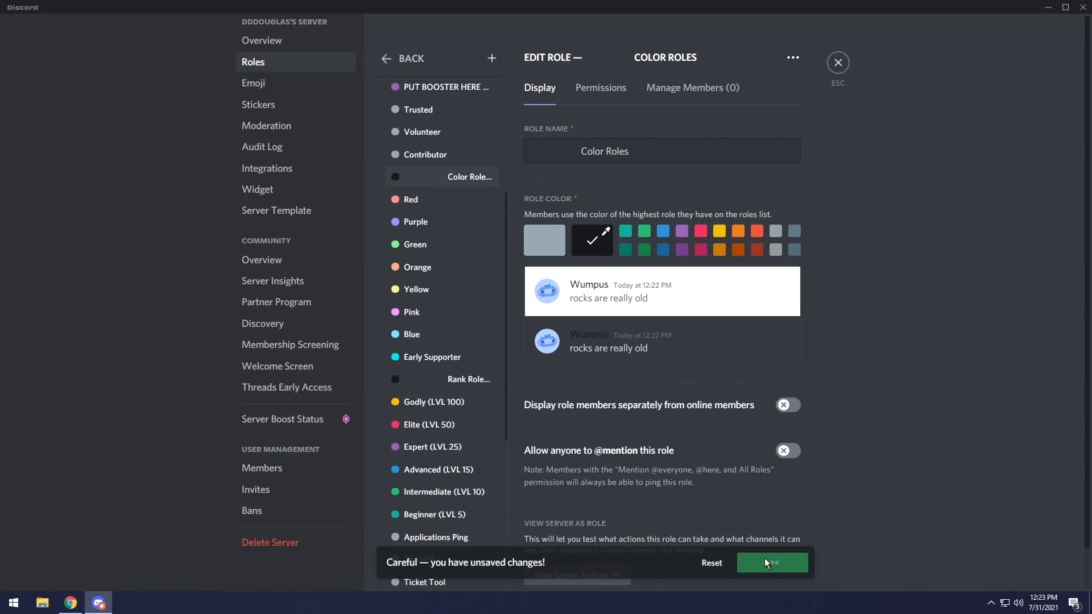
left_click(772, 562)
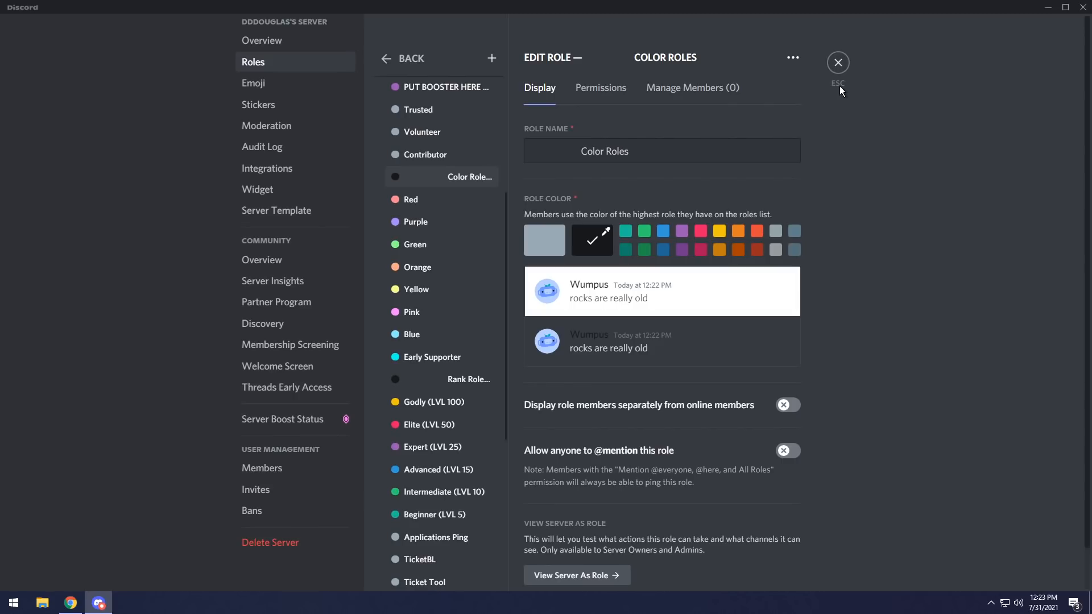
left_click(838, 62)
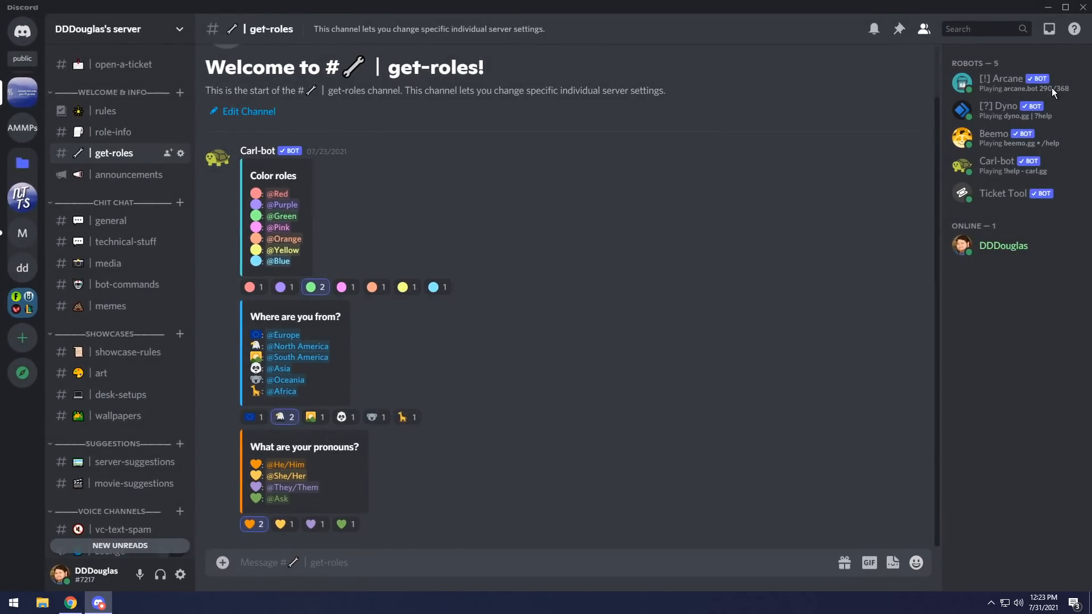
left_click(1001, 245)
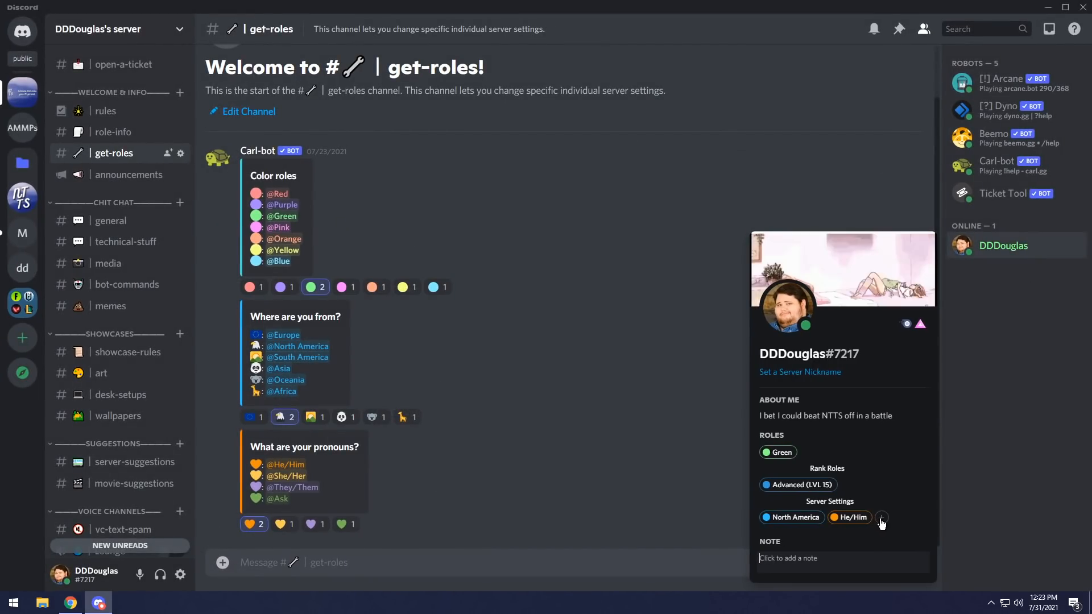
left_click(881, 517)
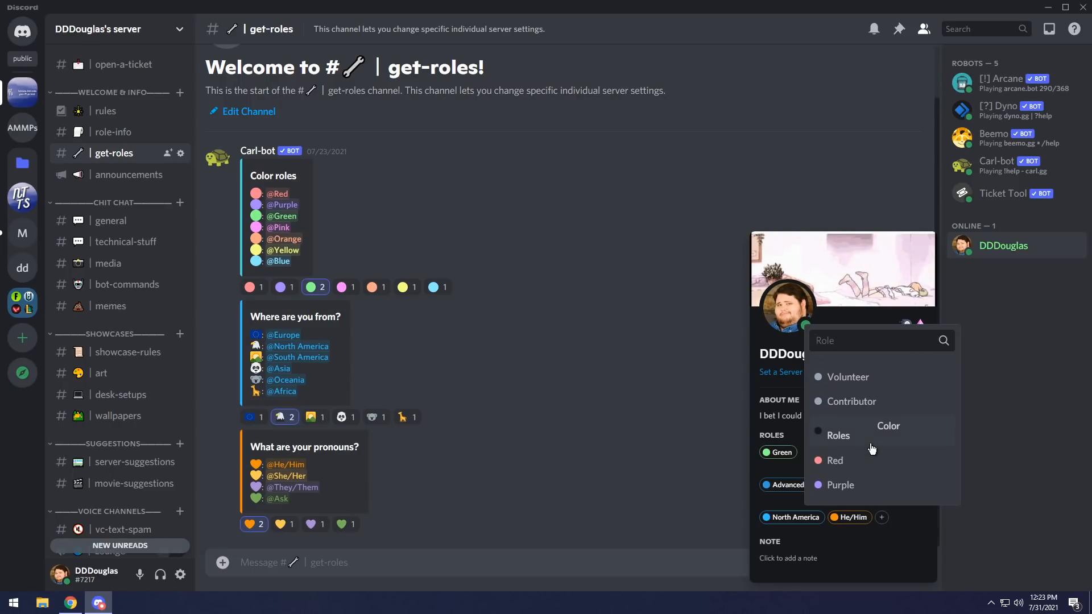
left_click(989, 258)
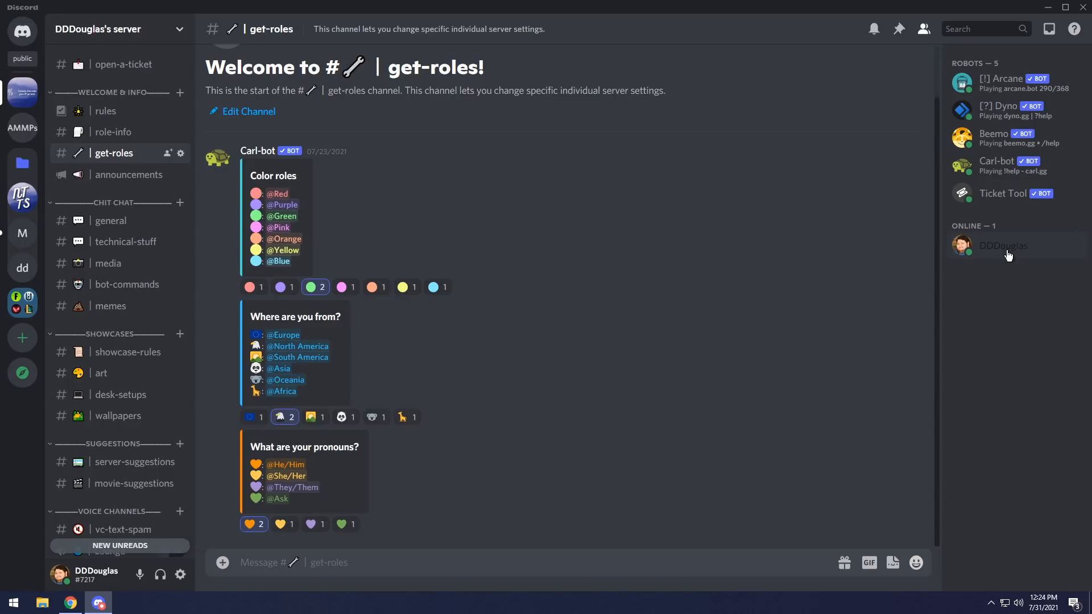
left_click(1002, 245)
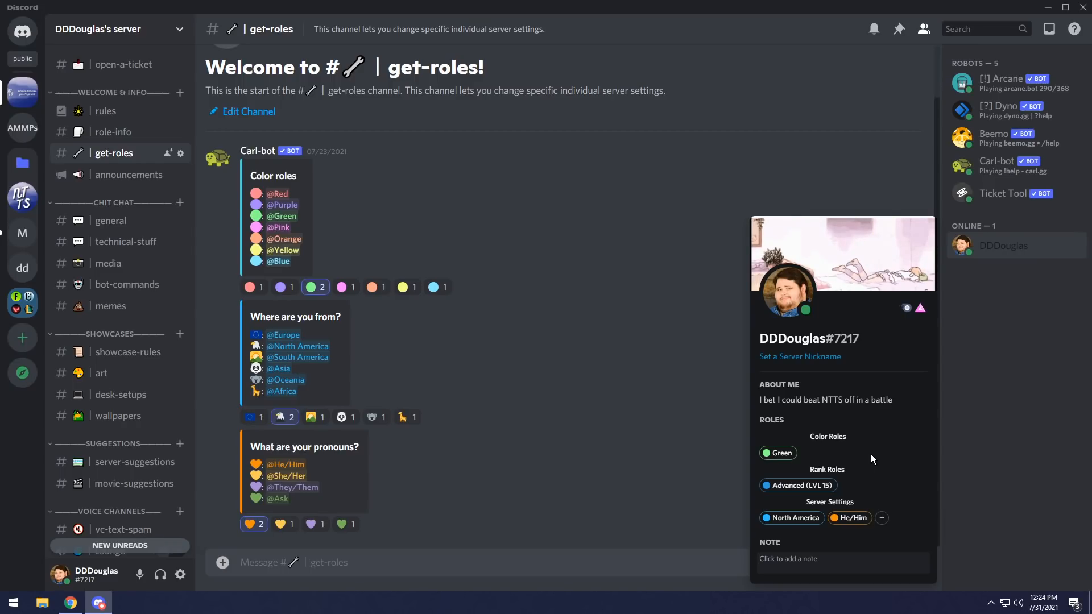
mouse_move(778, 475)
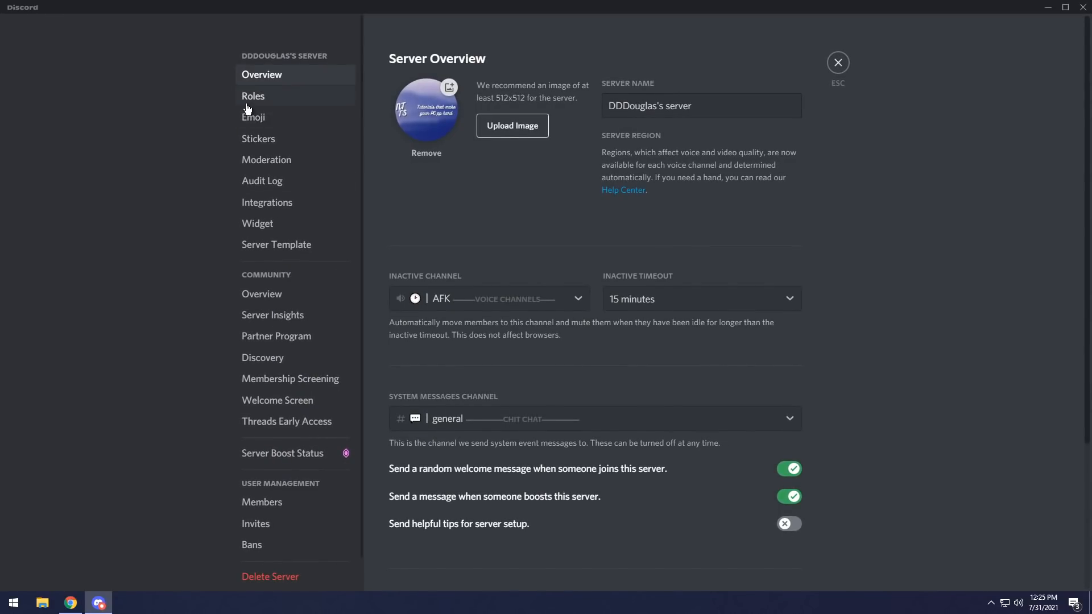
Step: Review the Color Roles entry in the server's role list and its more-options menu
left_click(253, 97)
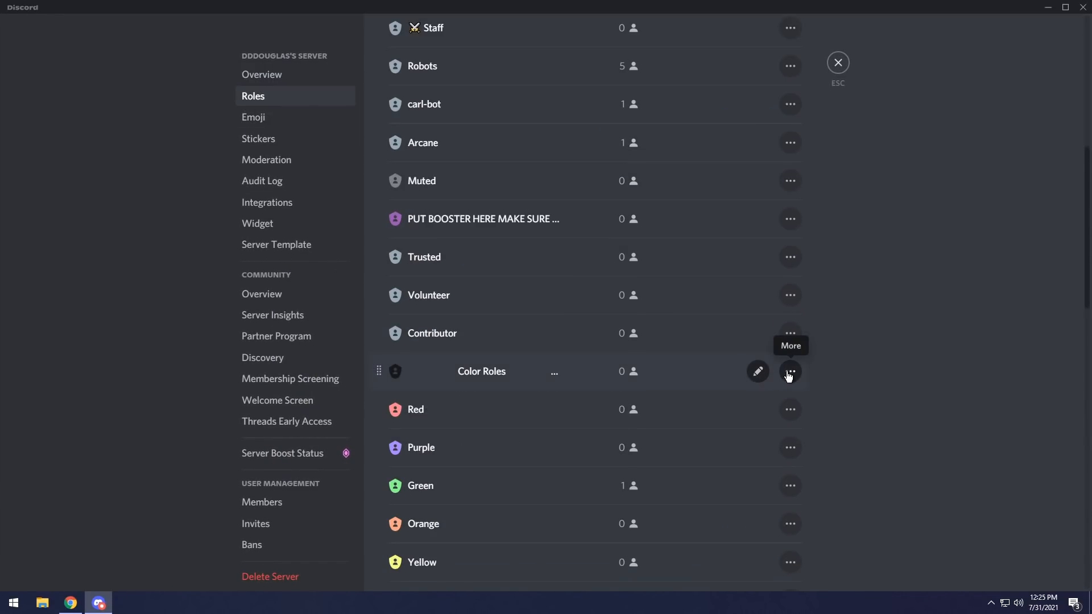
left_click(837, 63)
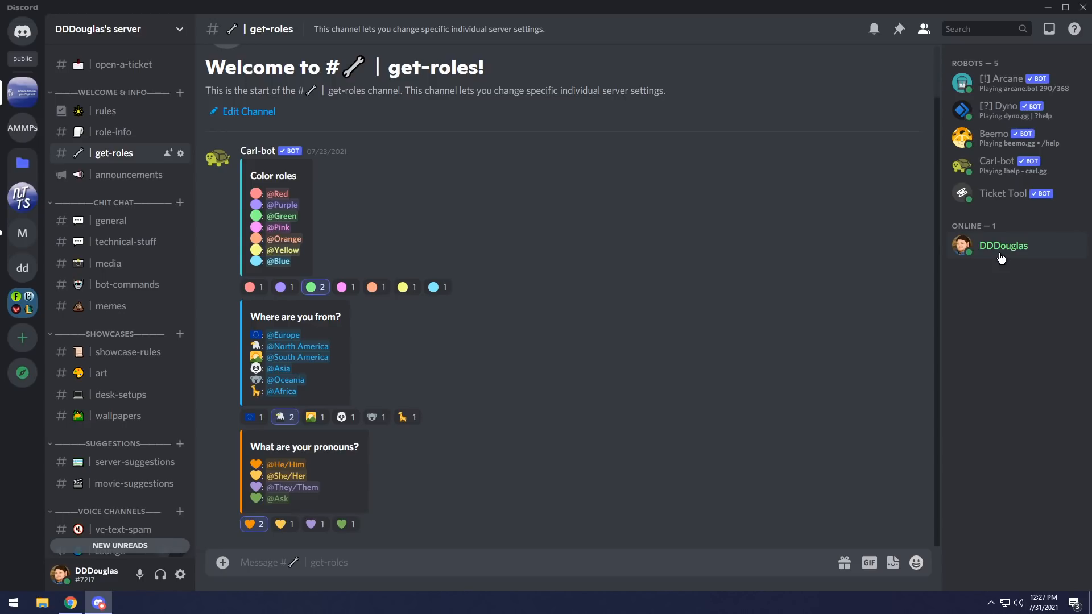
mouse_move(918, 214)
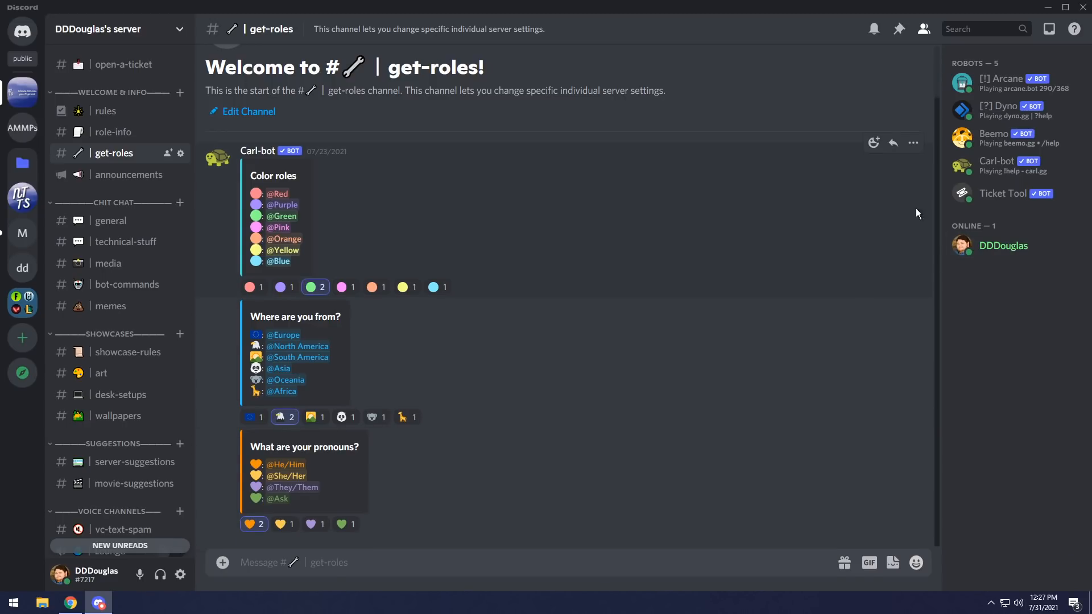
left_click(1002, 245)
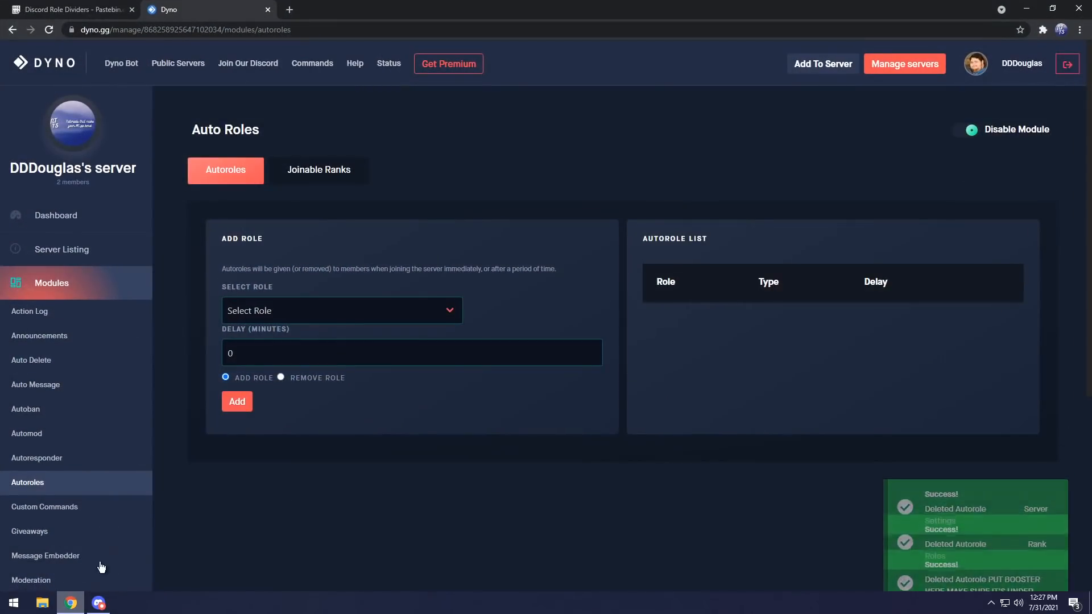
Step: Add the Server Settings and Rank Roles dividers to Dyno's autorole list
left_click(341, 311)
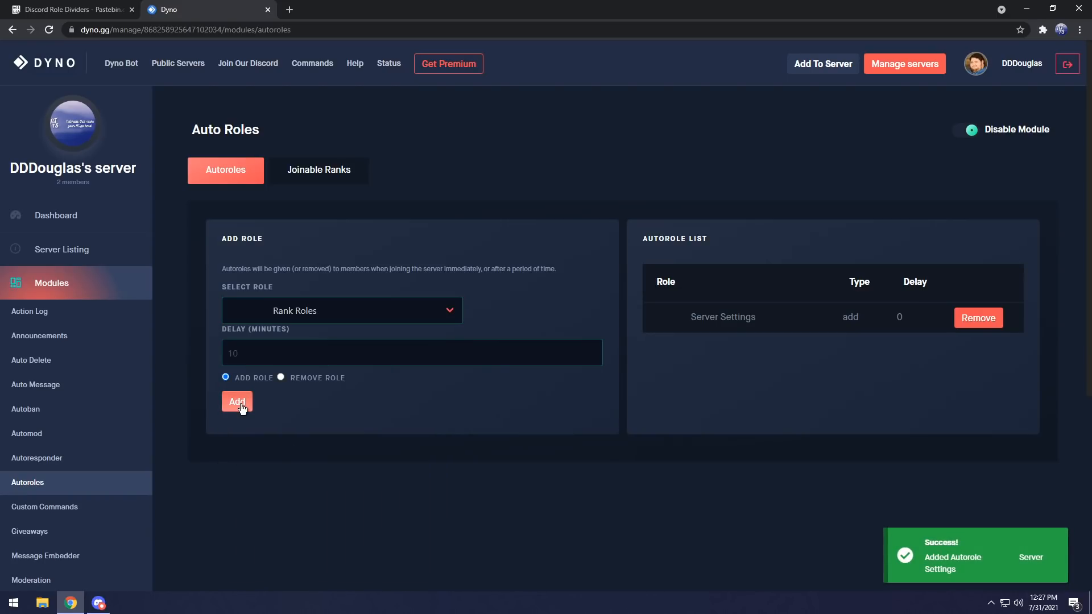
left_click(237, 401)
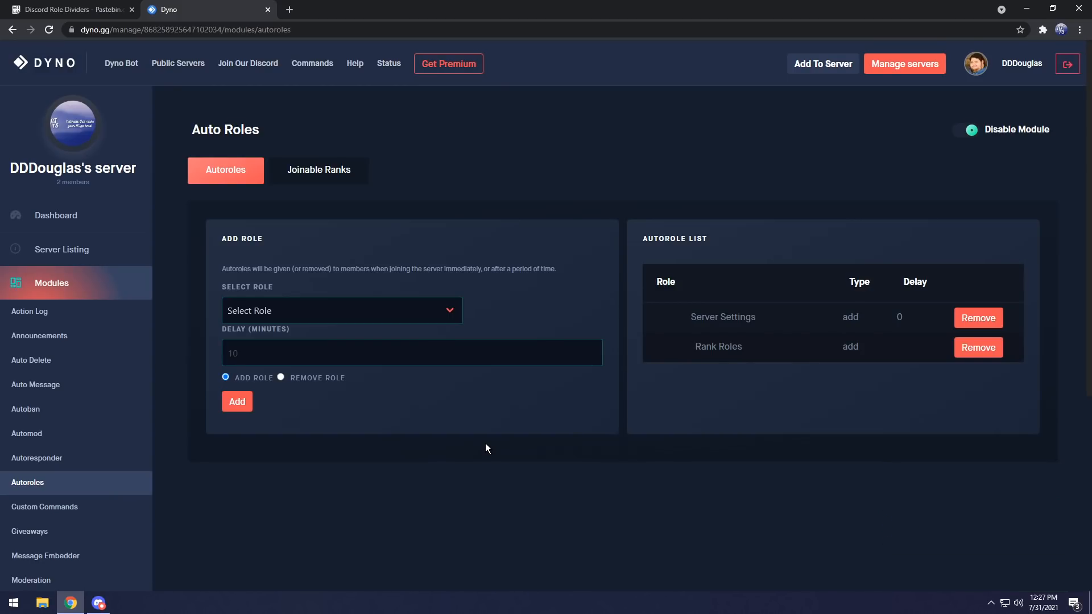
mouse_move(487, 251)
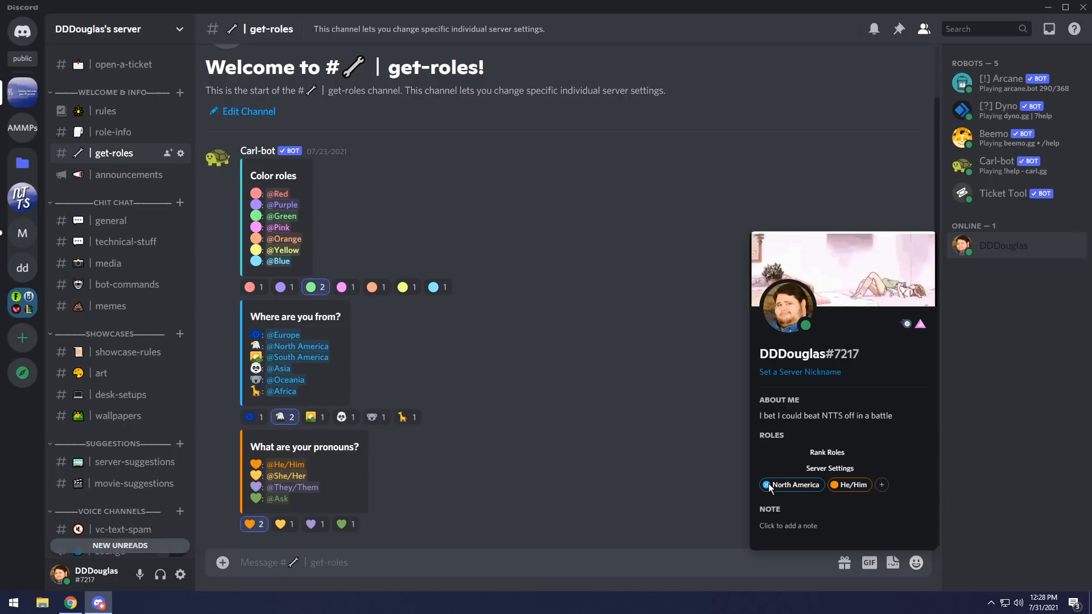
left_click(791, 485)
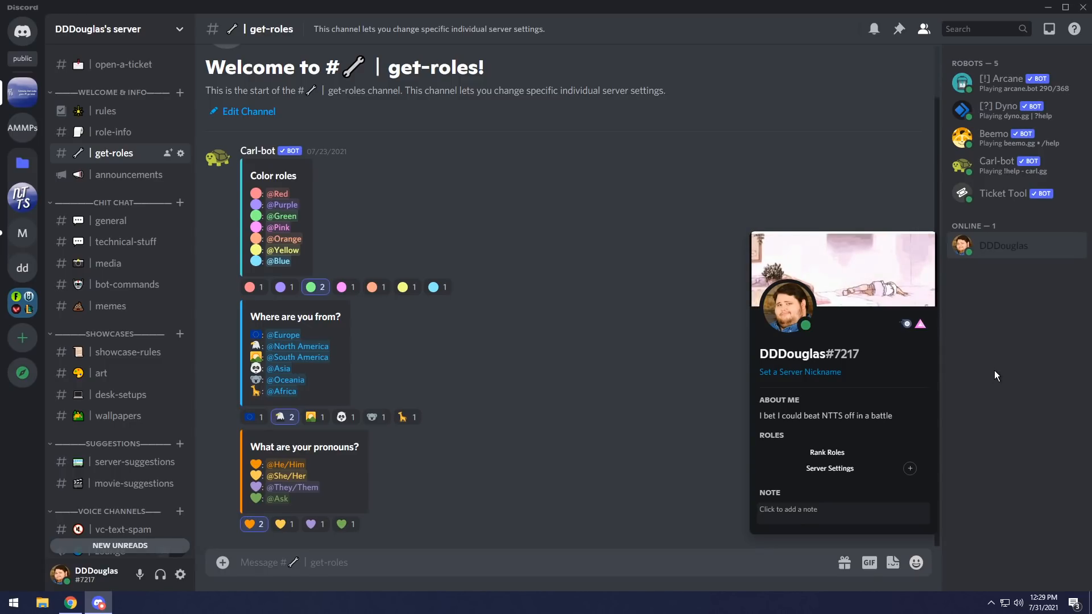
mouse_move(504, 13)
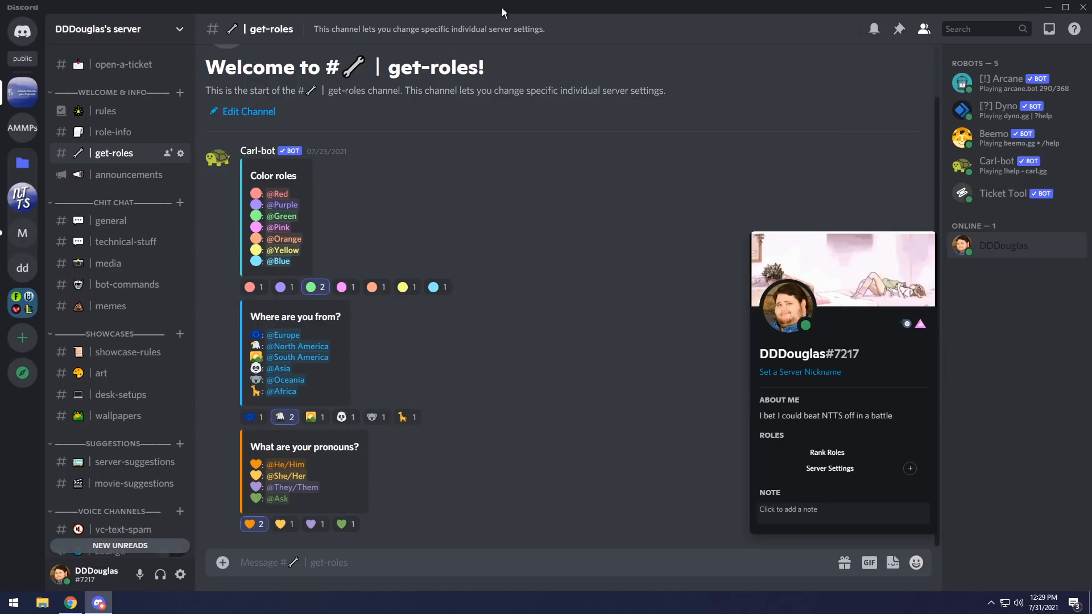